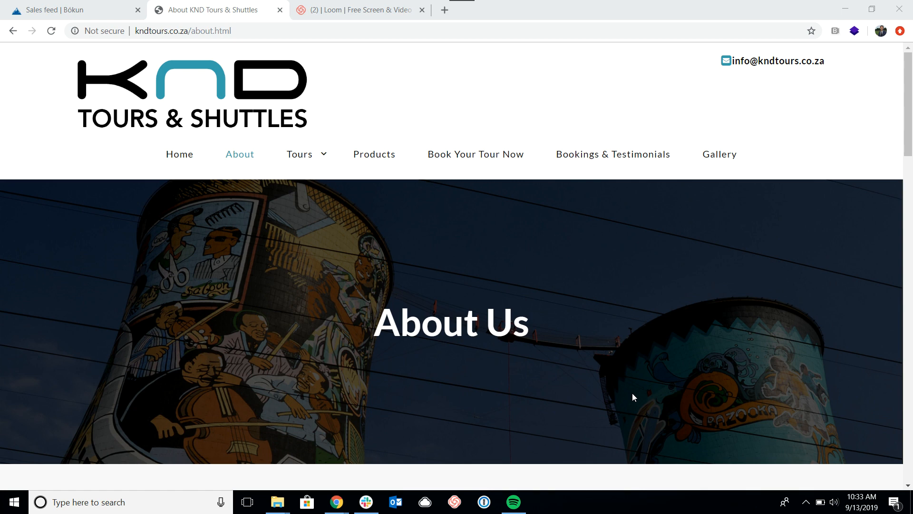
{"action": "mouse_move", "coordinate": [466, 363]}
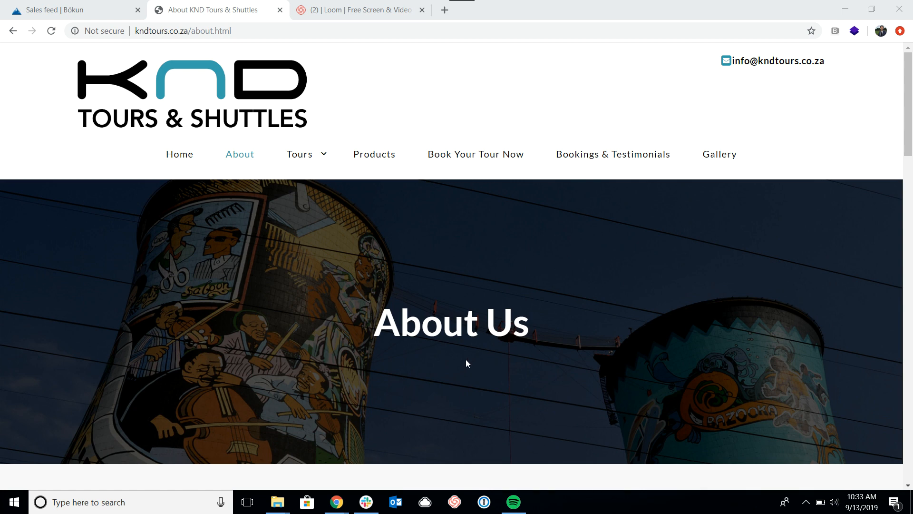
{"action": "mouse_move", "coordinate": [445, 213]}
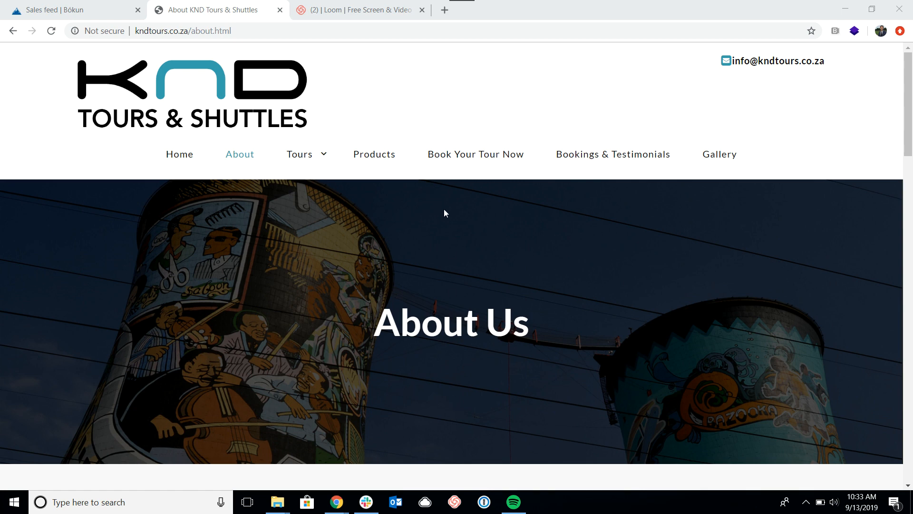
{"action": "mouse_move", "coordinate": [408, 295]}
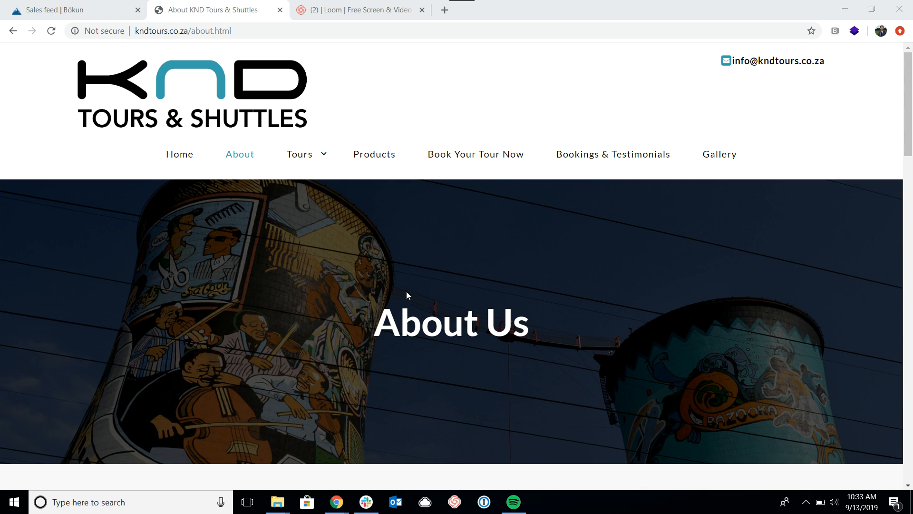
{"action": "mouse_move", "coordinate": [383, 337]}
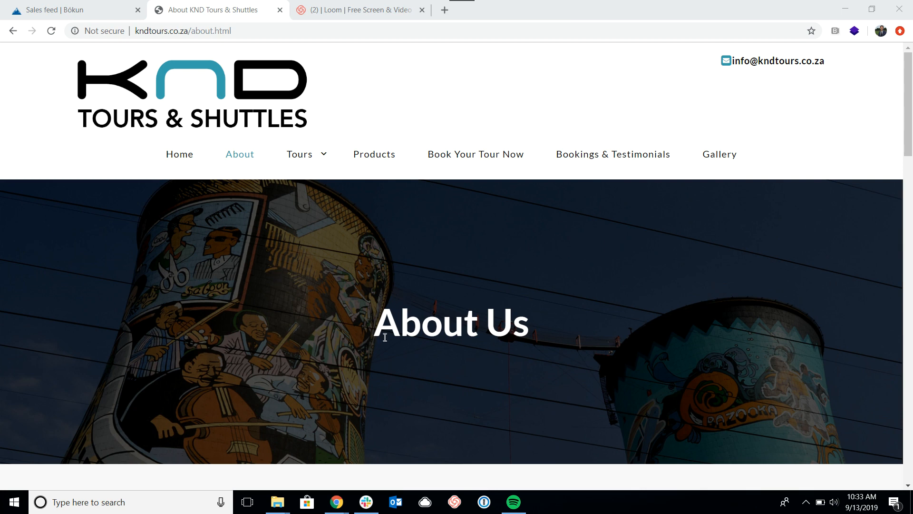
{"action": "mouse_move", "coordinate": [389, 365]}
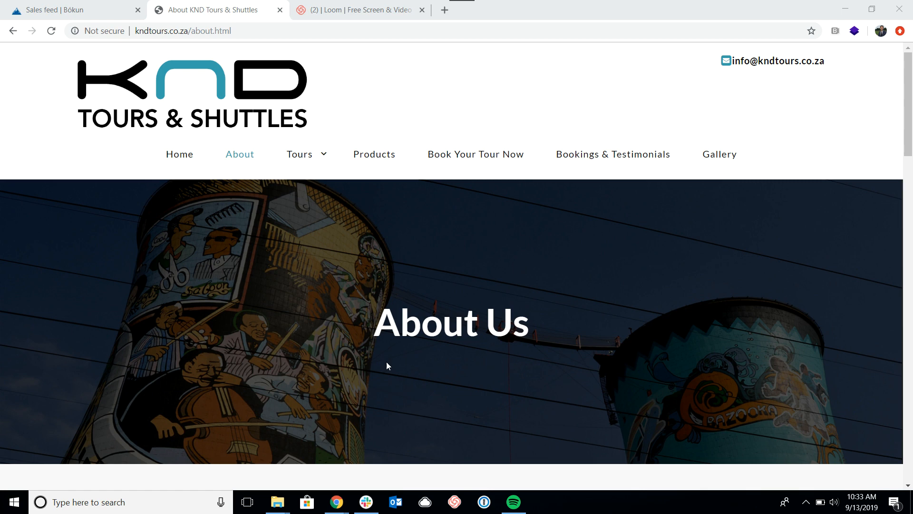
{"action": "mouse_move", "coordinate": [347, 342]}
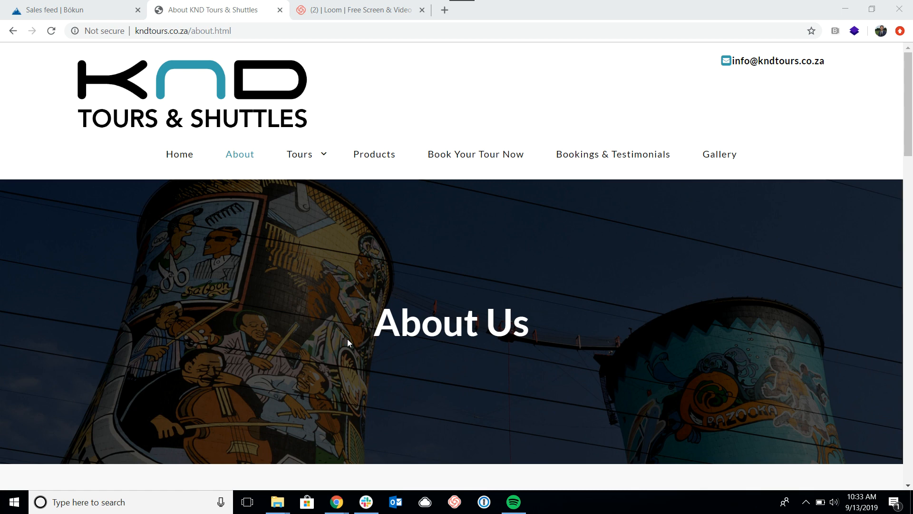
{"action": "mouse_move", "coordinate": [309, 236]}
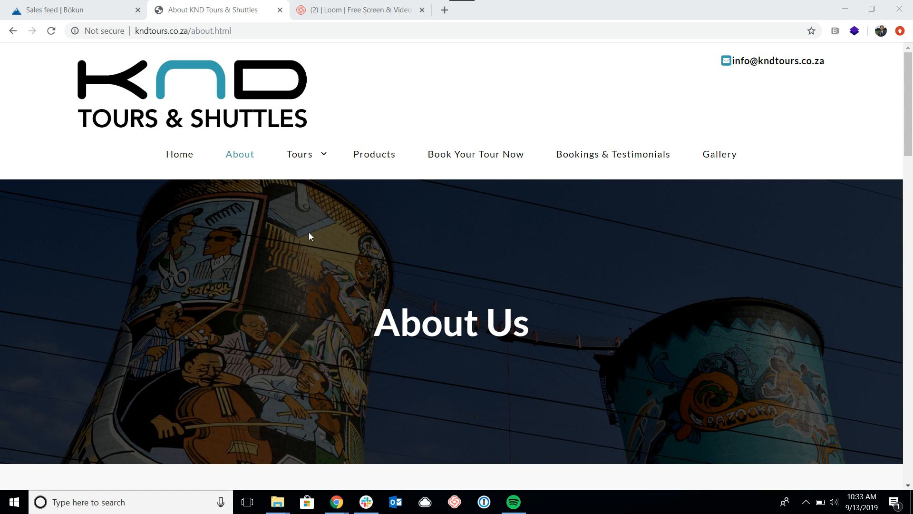
{"action": "mouse_move", "coordinate": [325, 268]}
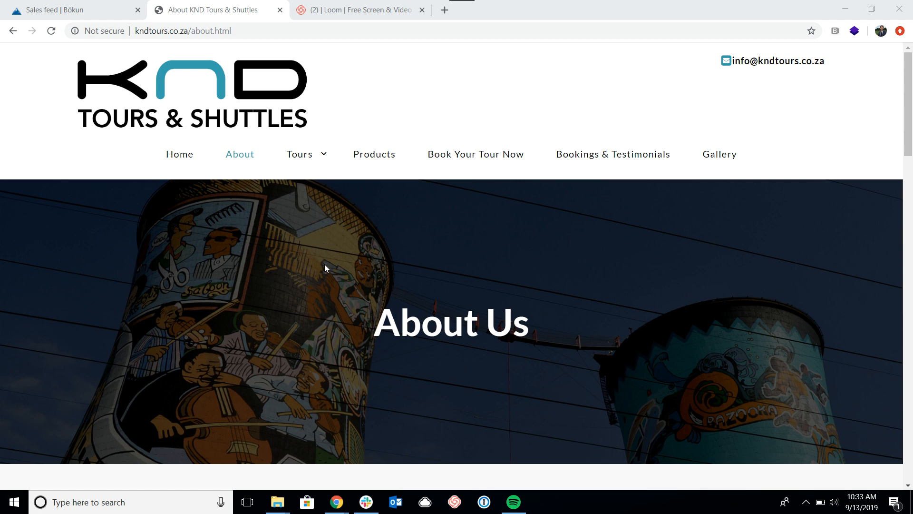
{"action": "mouse_move", "coordinate": [476, 155]}
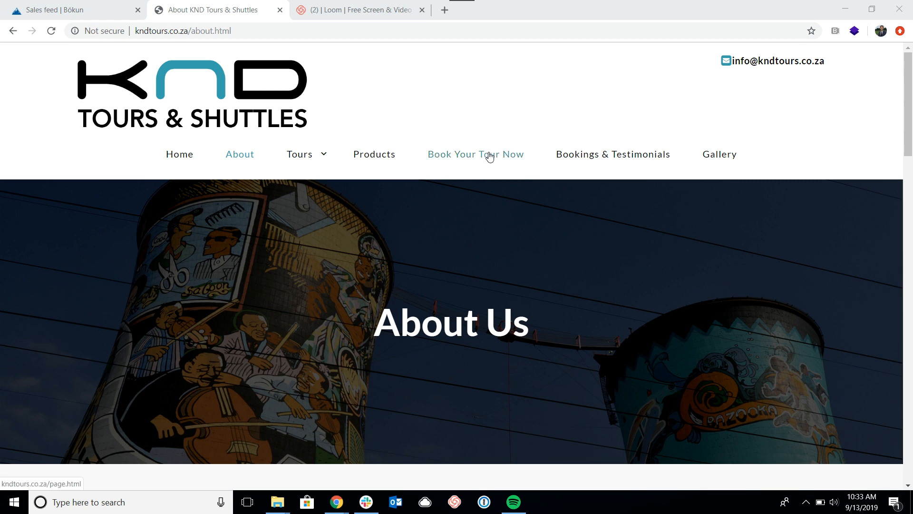
- Open the 'Book Your Tour Now' page and browse the tour cards with durations and starting prices
{"action": "left_click", "coordinate": [475, 154]}
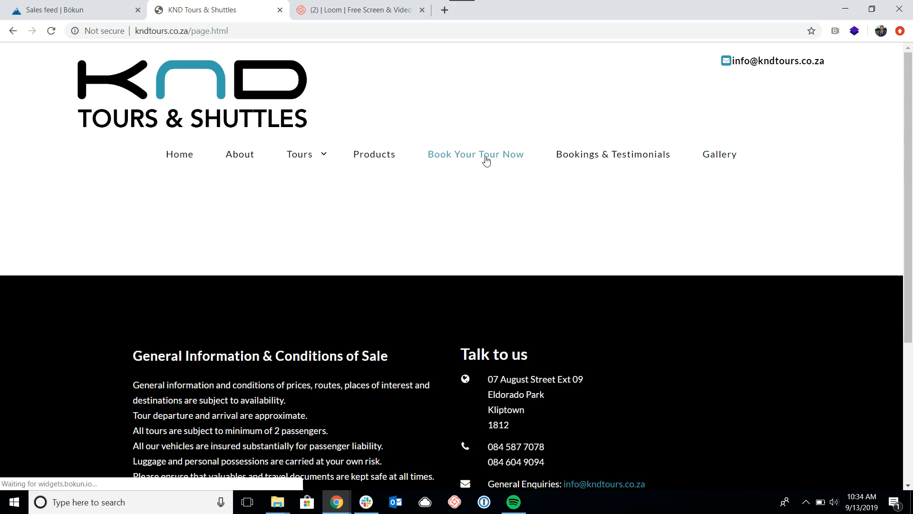
{"action": "left_click", "coordinate": [475, 154]}
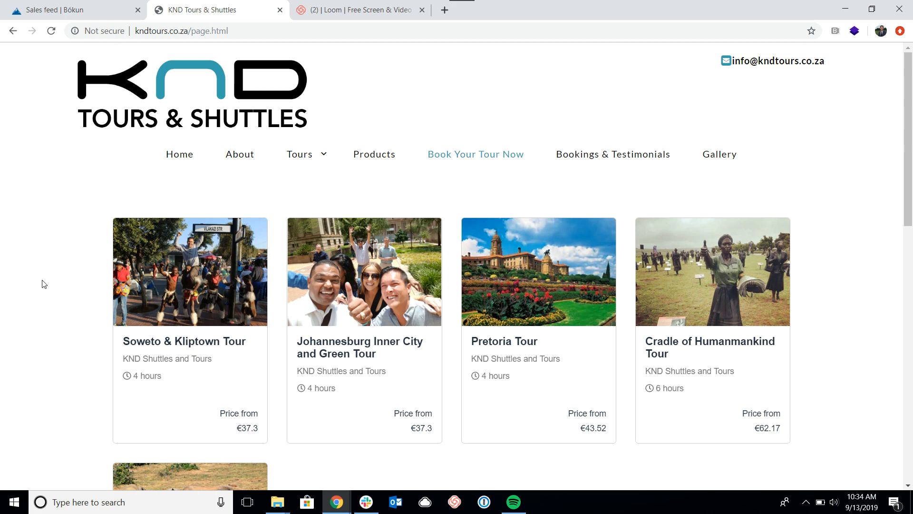
{"action": "scroll", "scroll_direction": "down", "scroll_amount": 3}
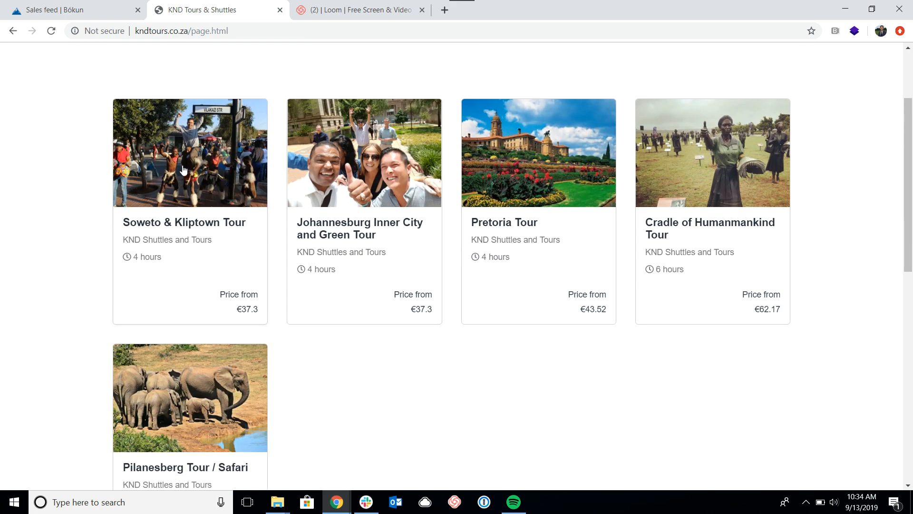
{"action": "mouse_move", "coordinate": [249, 249]}
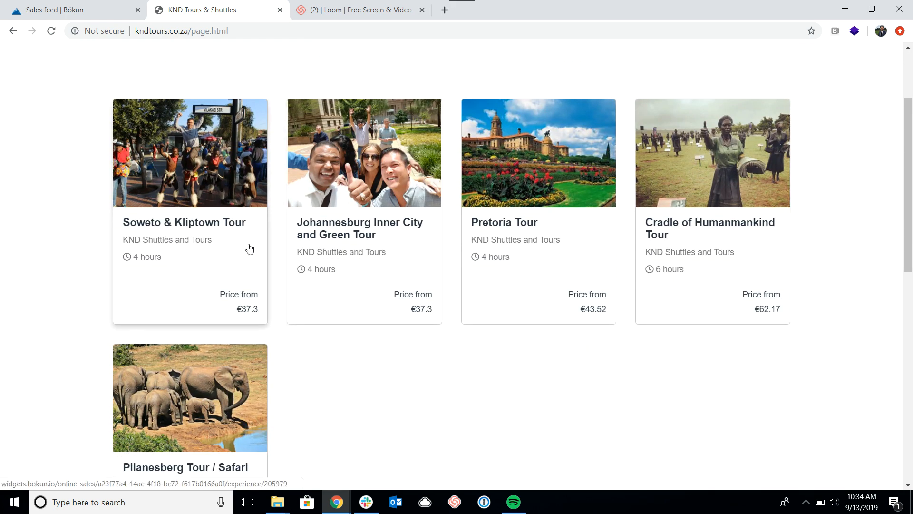
{"action": "mouse_move", "coordinate": [408, 405]}
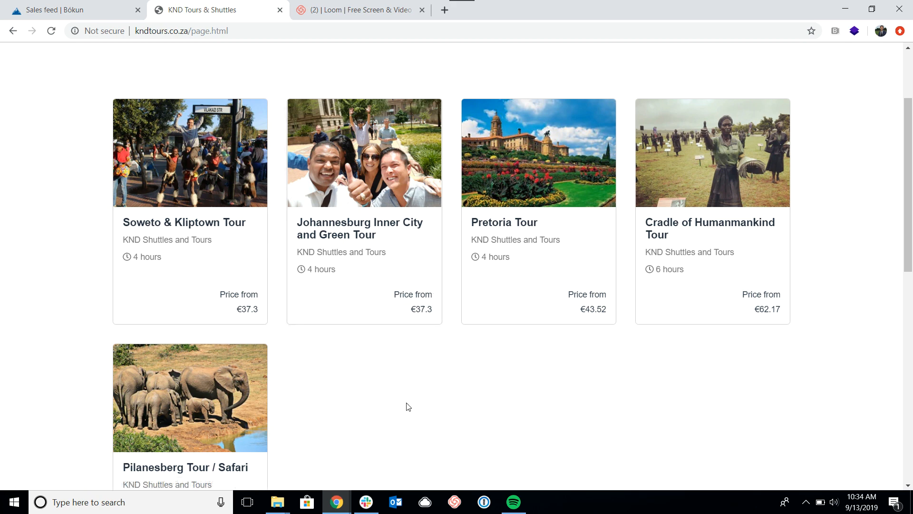
{"action": "mouse_move", "coordinate": [524, 155]}
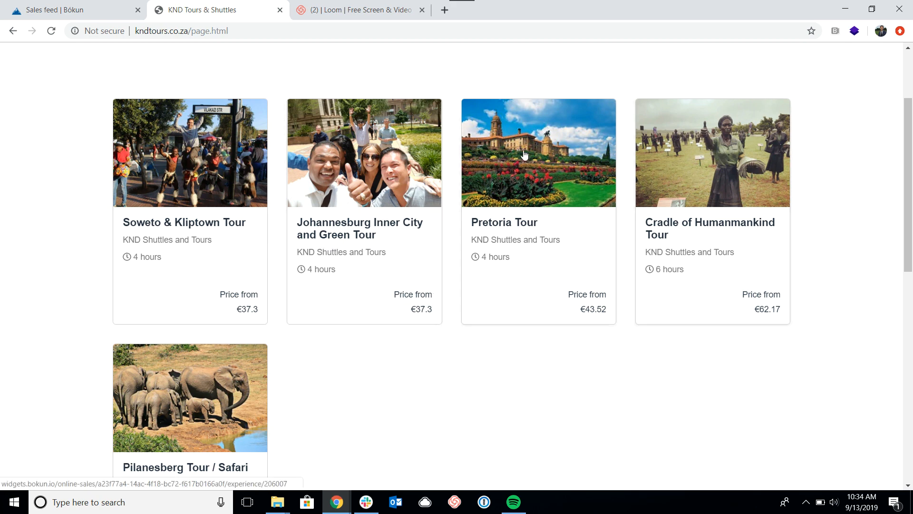
- Open the Pretoria Tour booking form and scroll down to its calendar
{"action": "left_click", "coordinate": [538, 154]}
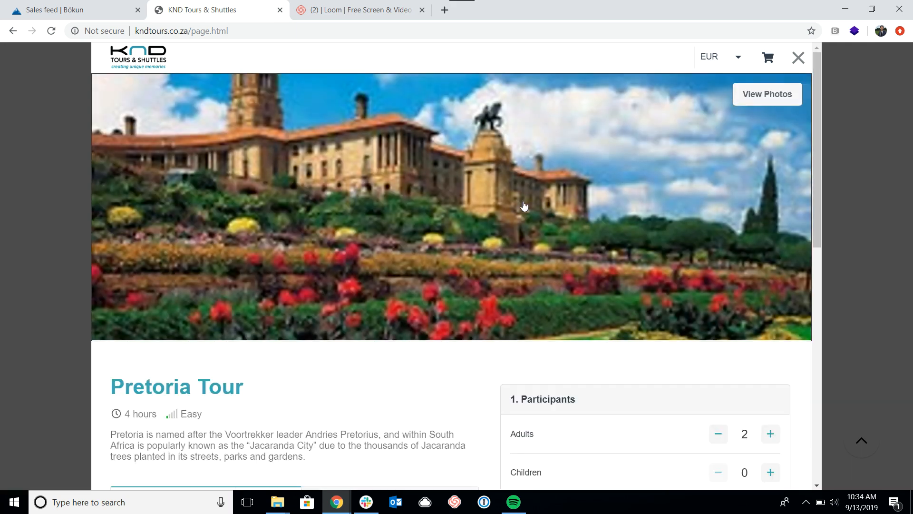
{"action": "scroll", "scroll_direction": "down", "scroll_amount": 3}
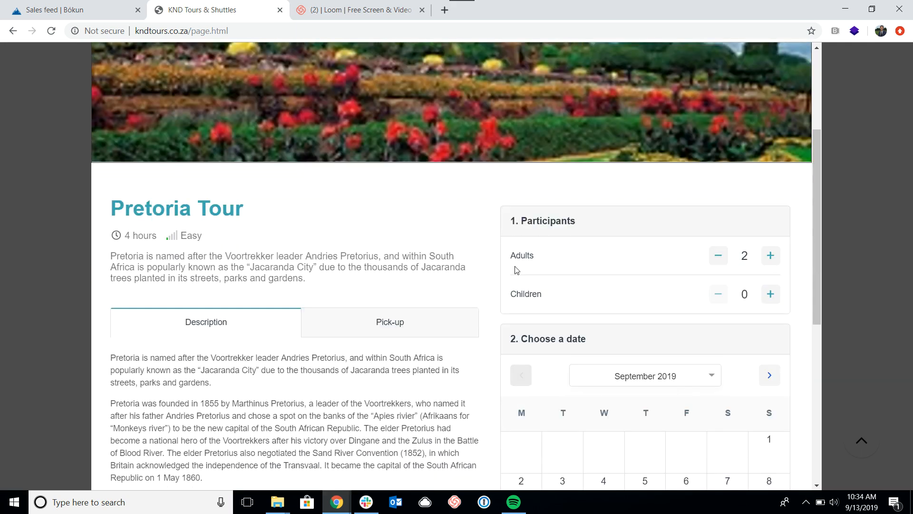
{"action": "scroll", "scroll_direction": "down", "scroll_amount": 3}
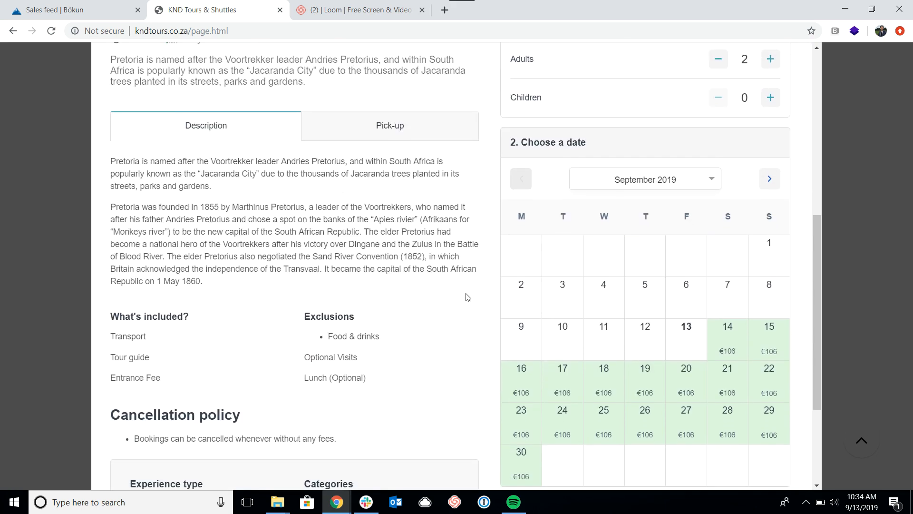
{"action": "scroll", "scroll_direction": "up", "scroll_amount": 3}
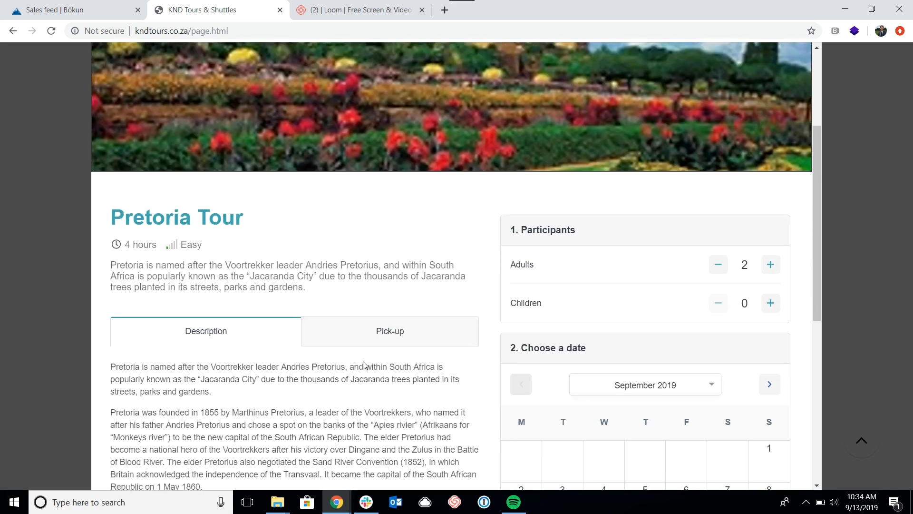
{"action": "scroll", "scroll_direction": "up", "scroll_amount": 3}
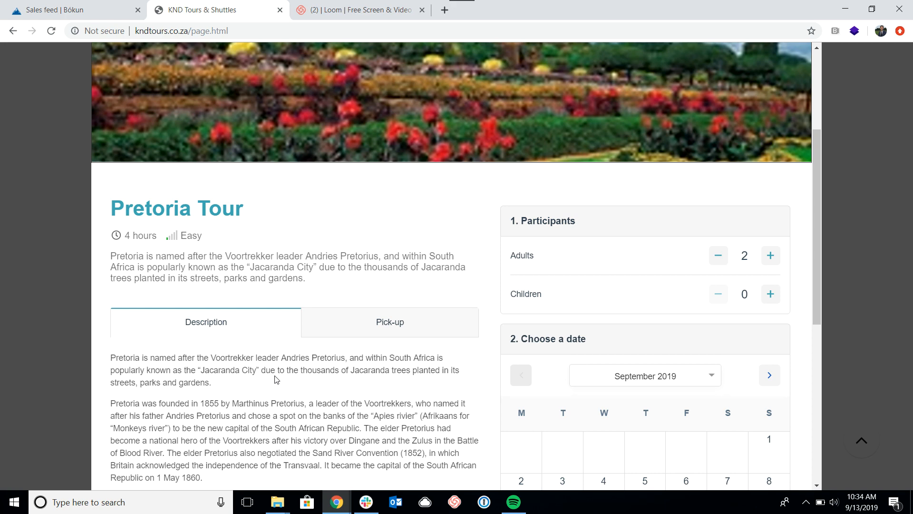
{"action": "scroll", "scroll_direction": "down", "scroll_amount": 3}
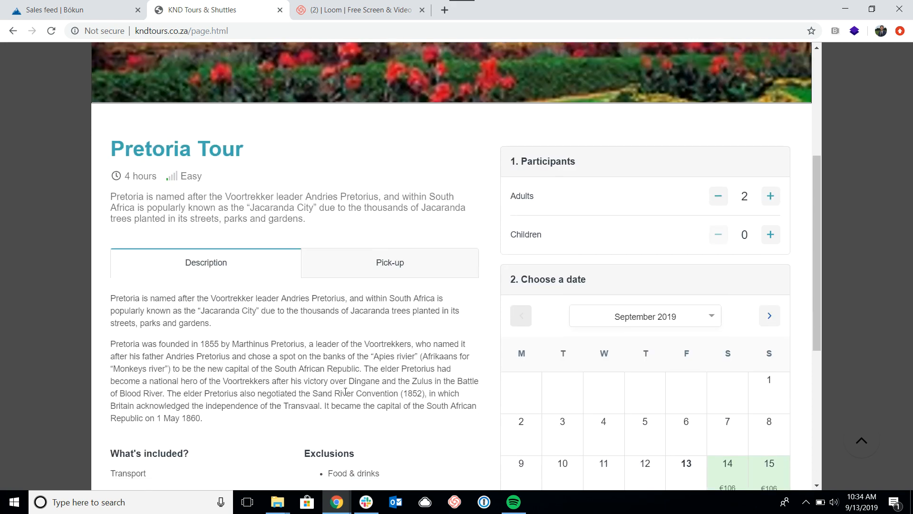
{"action": "scroll", "scroll_direction": "down", "scroll_amount": 3}
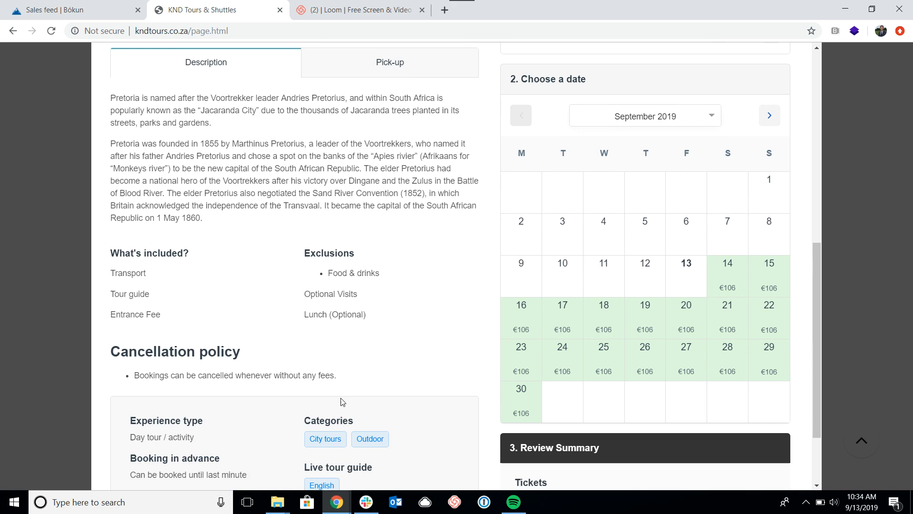
{"action": "scroll", "scroll_direction": "down", "scroll_amount": 3}
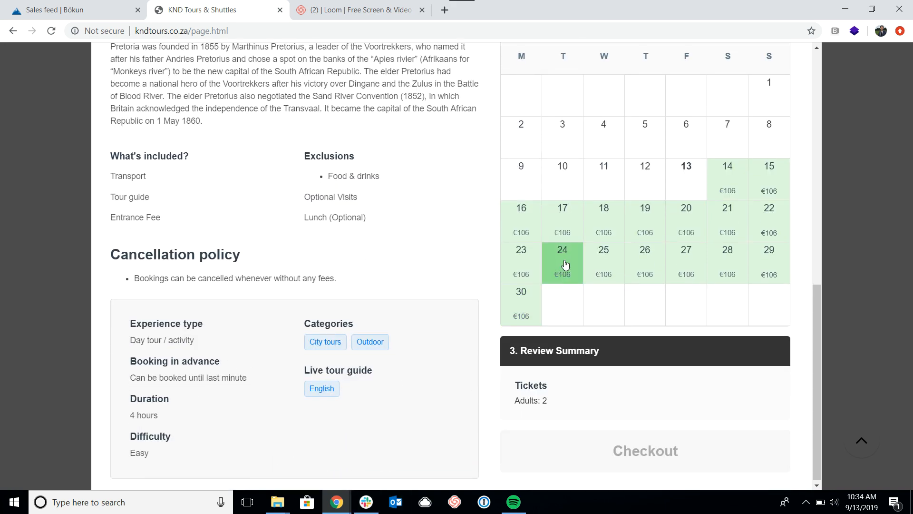
- Pick Wednesday, September 18 at 09:00 AM, totalling €105.70 for two adults
{"action": "left_click", "coordinate": [603, 207]}
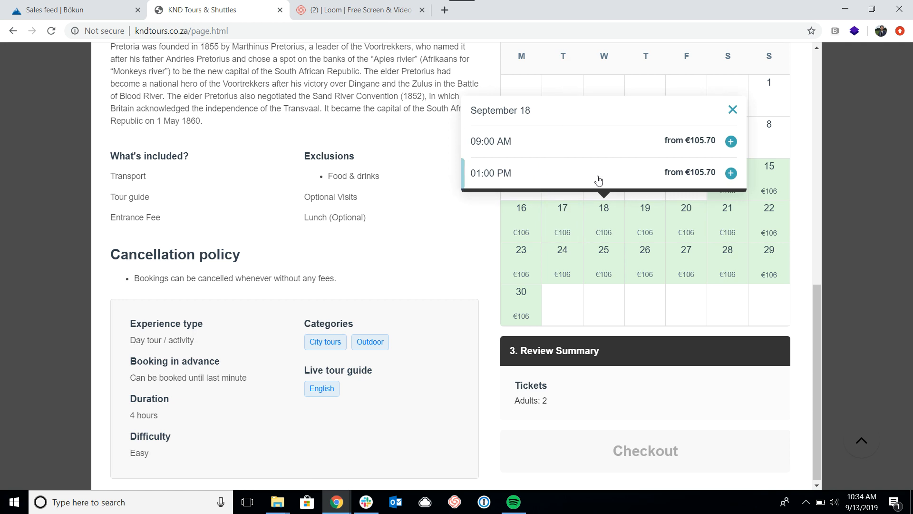
{"action": "left_click", "coordinate": [731, 141]}
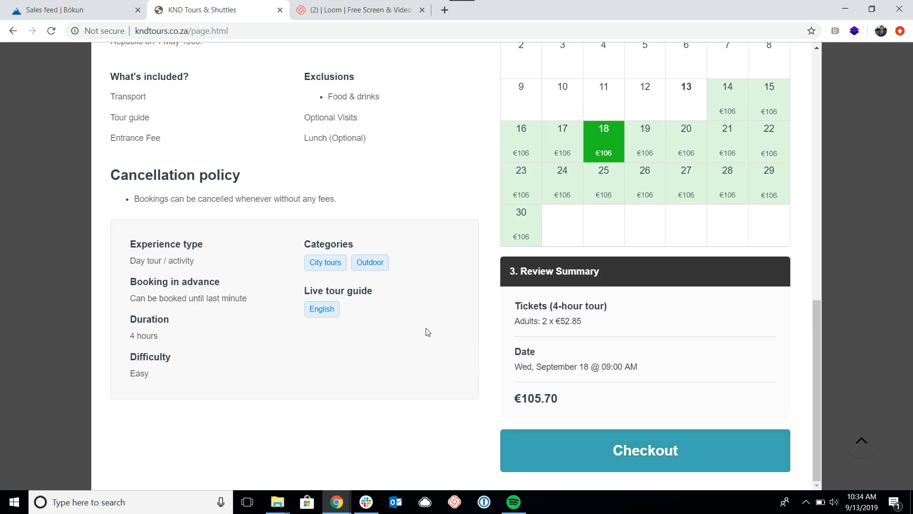
{"action": "scroll", "scroll_direction": "up", "scroll_amount": 3}
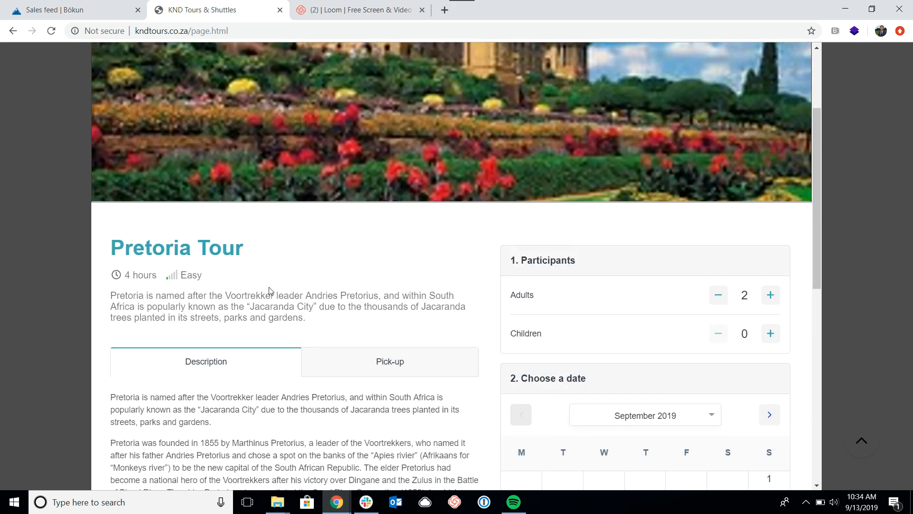
{"action": "scroll", "scroll_direction": "up", "scroll_amount": 3}
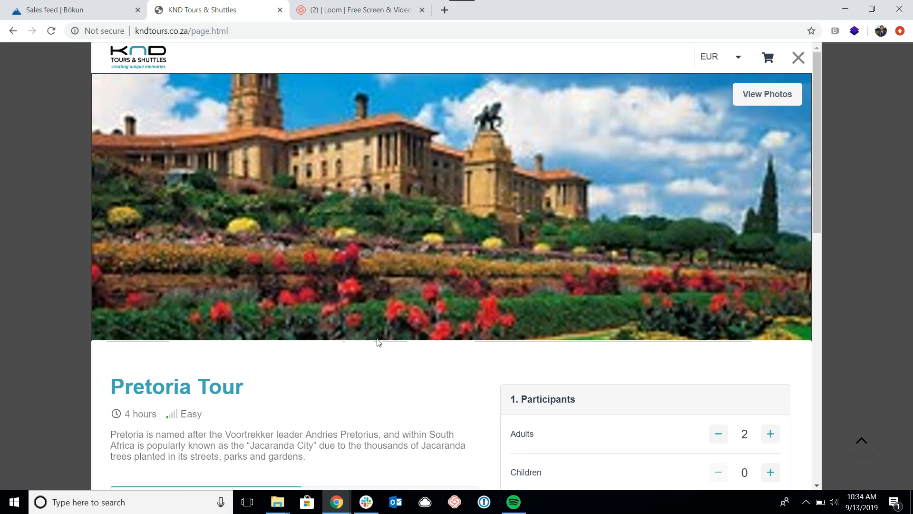
{"action": "mouse_move", "coordinate": [376, 352]}
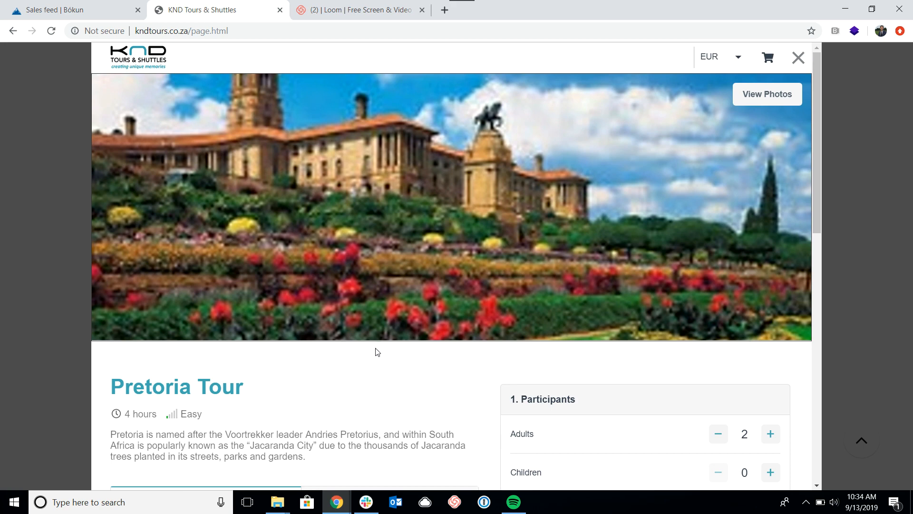
{"action": "left_click", "coordinate": [73, 10]}
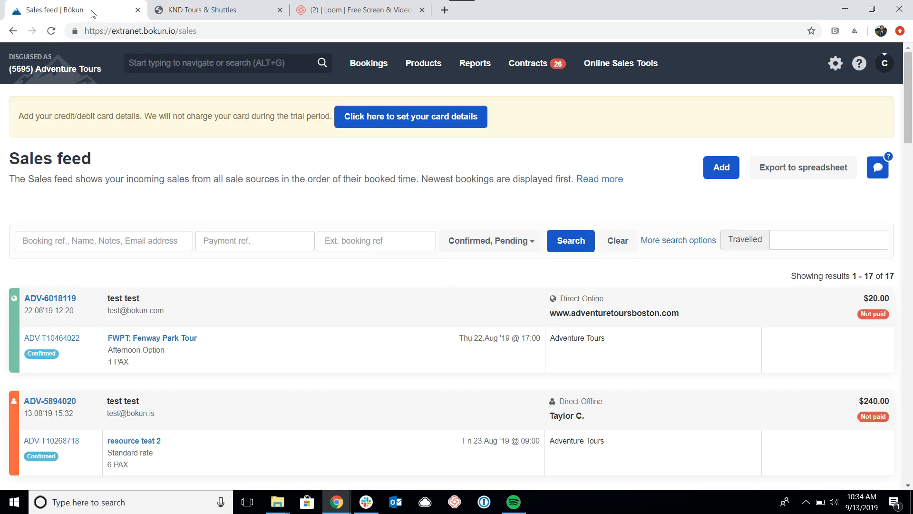
{"action": "mouse_move", "coordinate": [149, 210]}
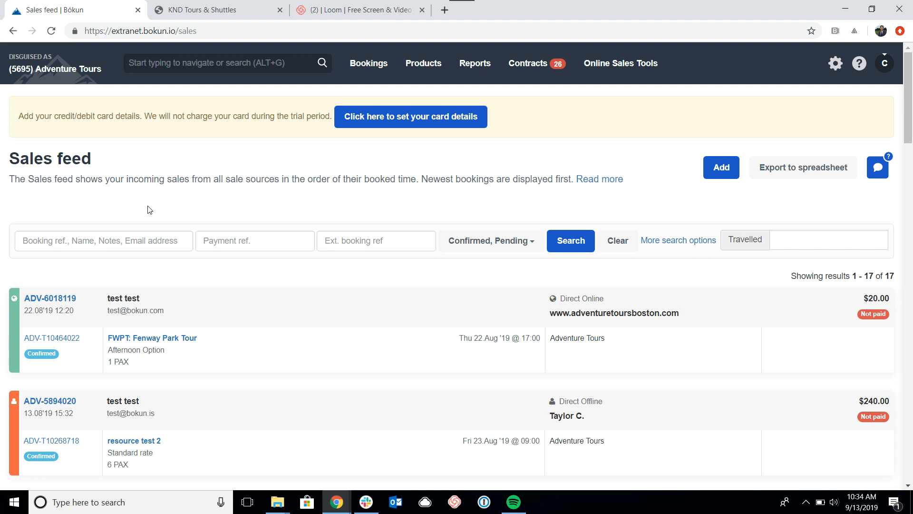
{"action": "mouse_move", "coordinate": [485, 206]}
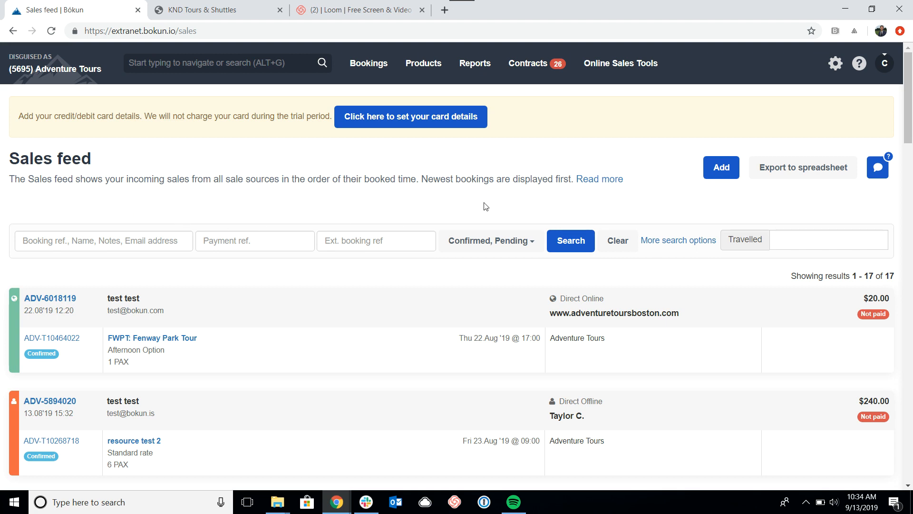
{"action": "mouse_move", "coordinate": [530, 175]}
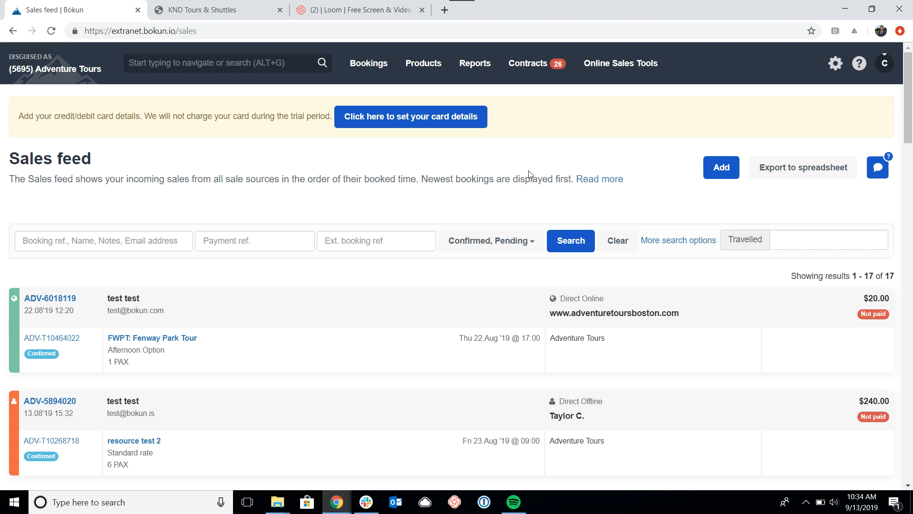
{"action": "mouse_move", "coordinate": [621, 63]}
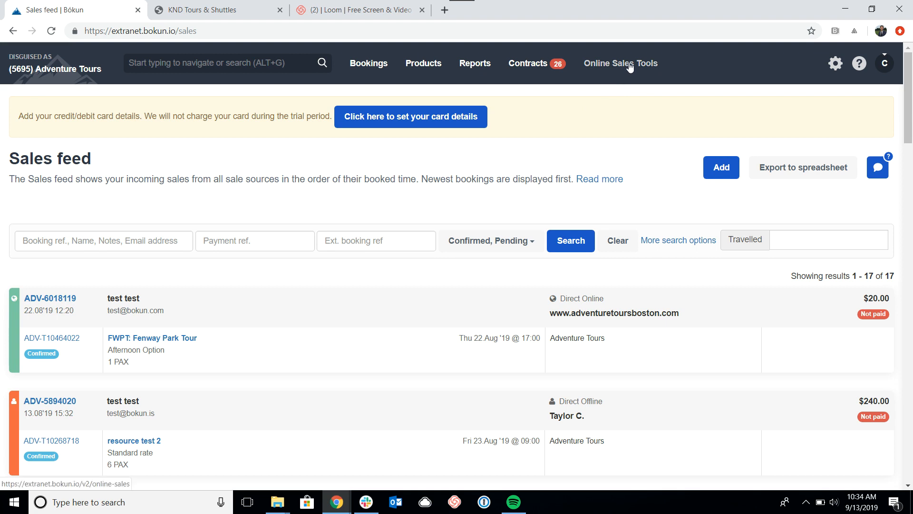
{"action": "left_click", "coordinate": [620, 63]}
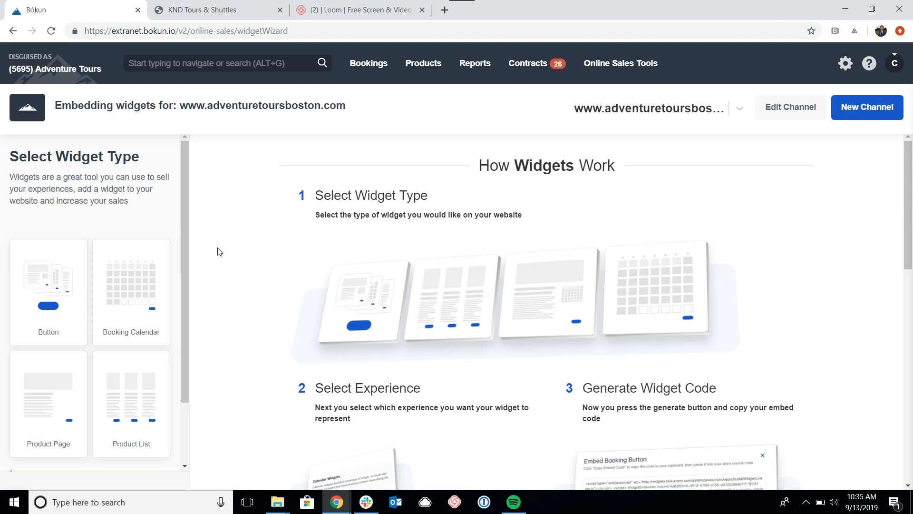
{"action": "mouse_move", "coordinate": [159, 208]}
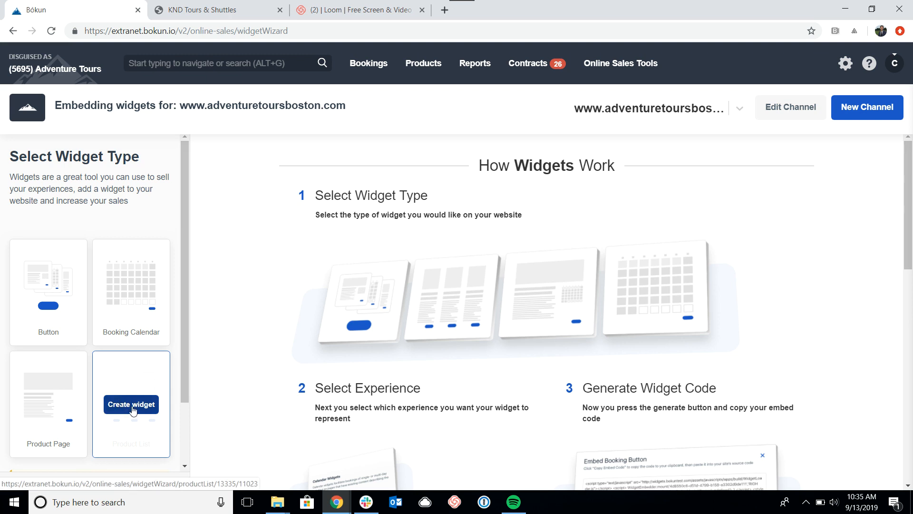
- Create a Product List widget and preview it on tablet, then desktop
{"action": "left_click", "coordinate": [131, 405]}
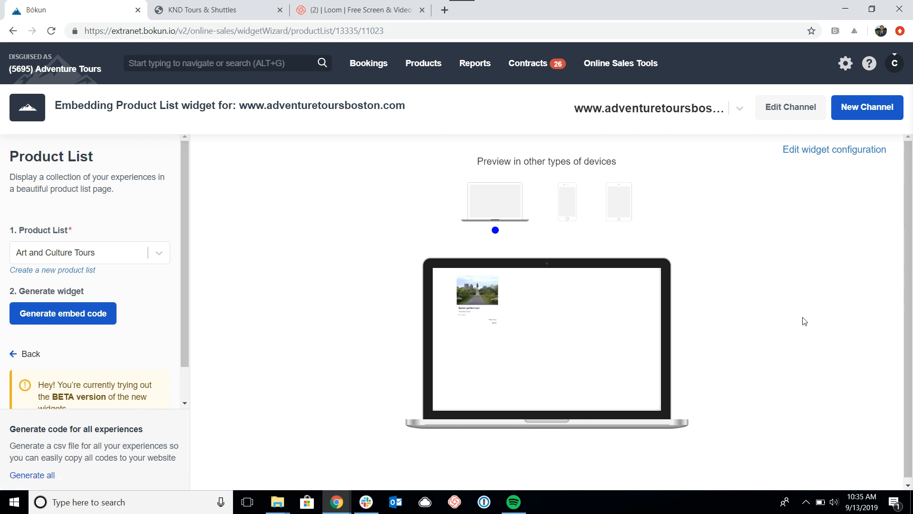
{"action": "mouse_move", "coordinate": [415, 187]}
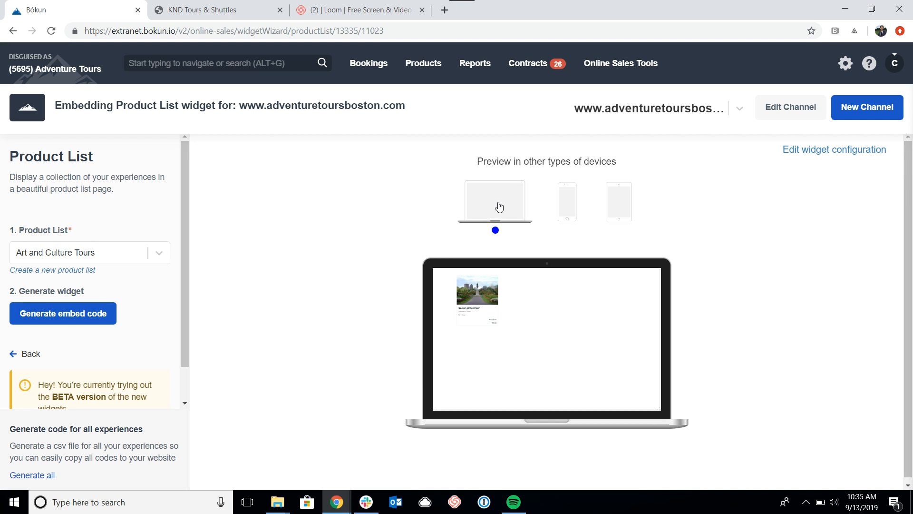
{"action": "mouse_move", "coordinate": [513, 221]}
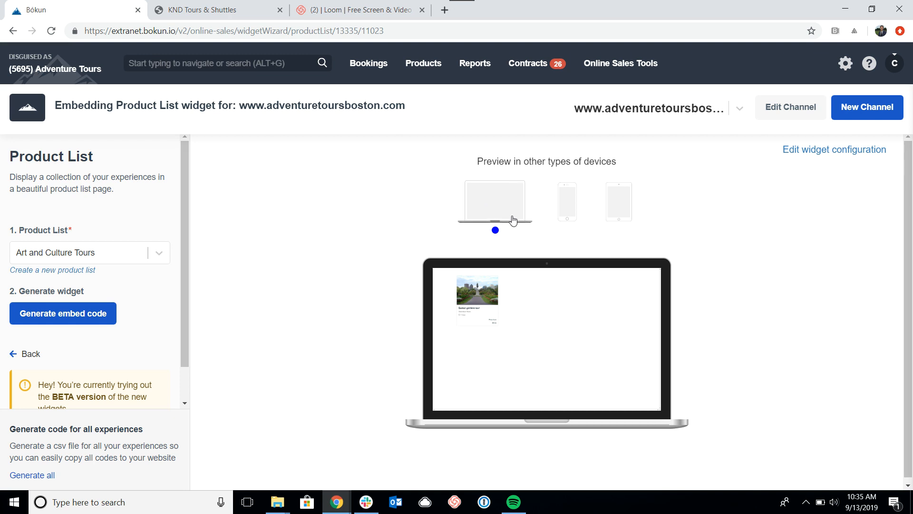
{"action": "mouse_move", "coordinate": [491, 211]}
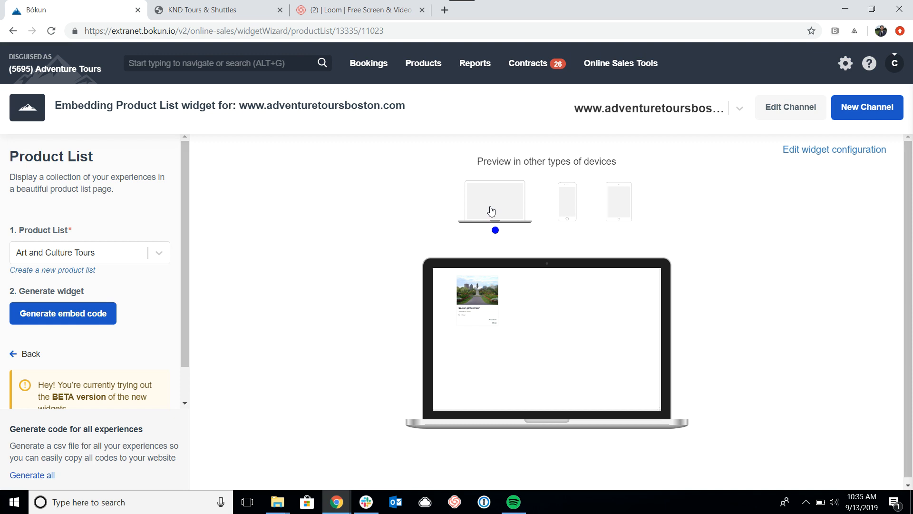
{"action": "left_click", "coordinate": [566, 201]}
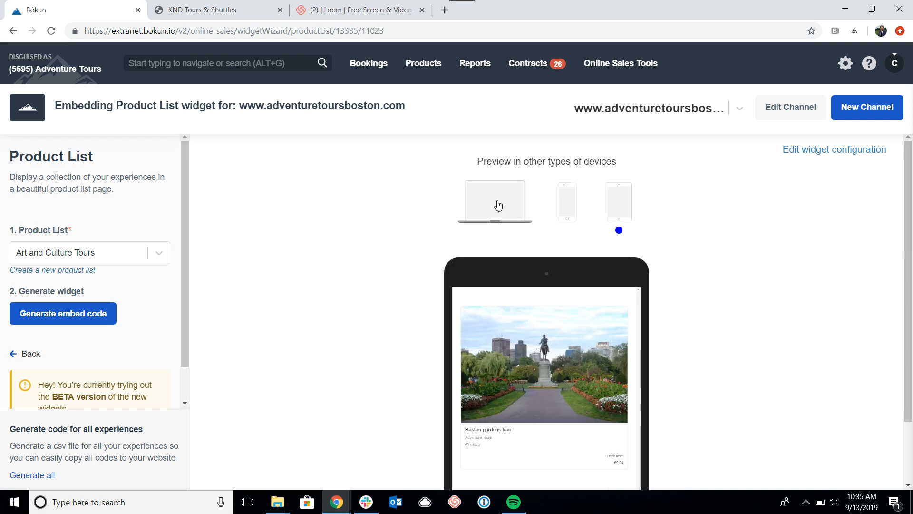
{"action": "left_click", "coordinate": [495, 201]}
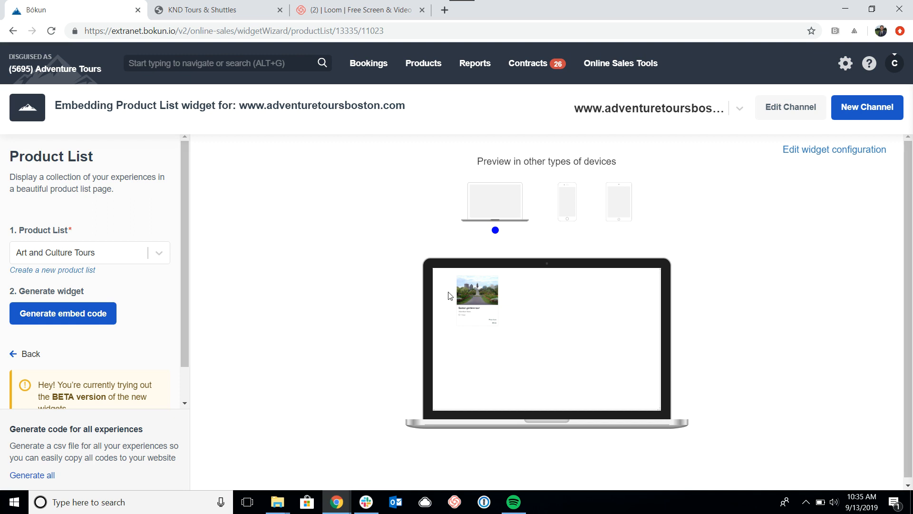
{"action": "mouse_move", "coordinate": [140, 255]}
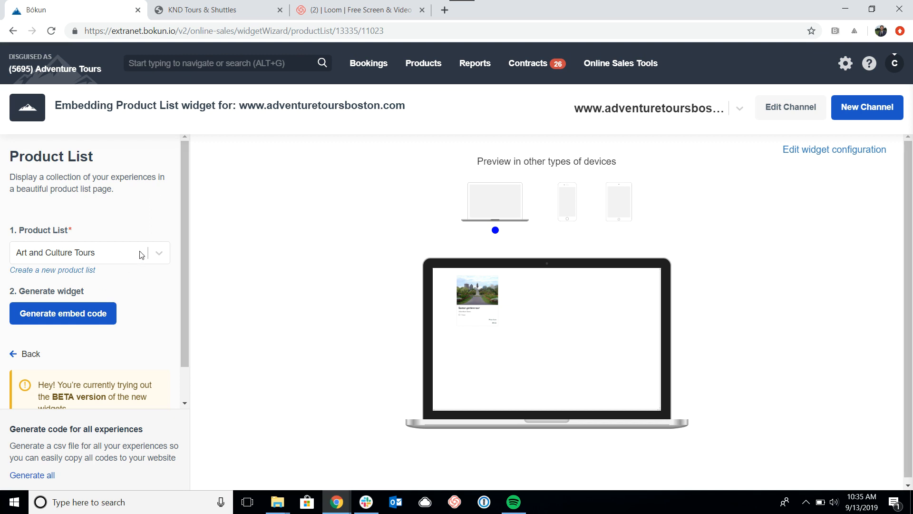
{"action": "mouse_move", "coordinate": [95, 261]}
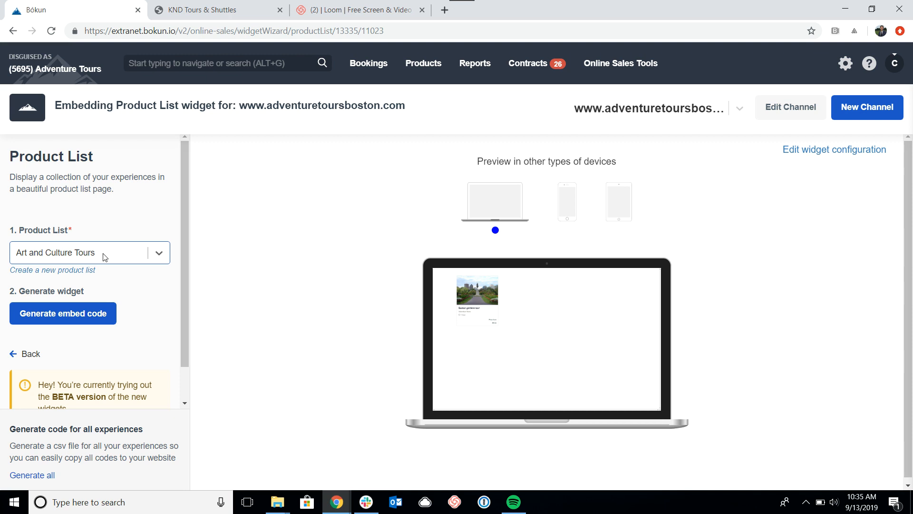
{"action": "mouse_move", "coordinate": [105, 274]}
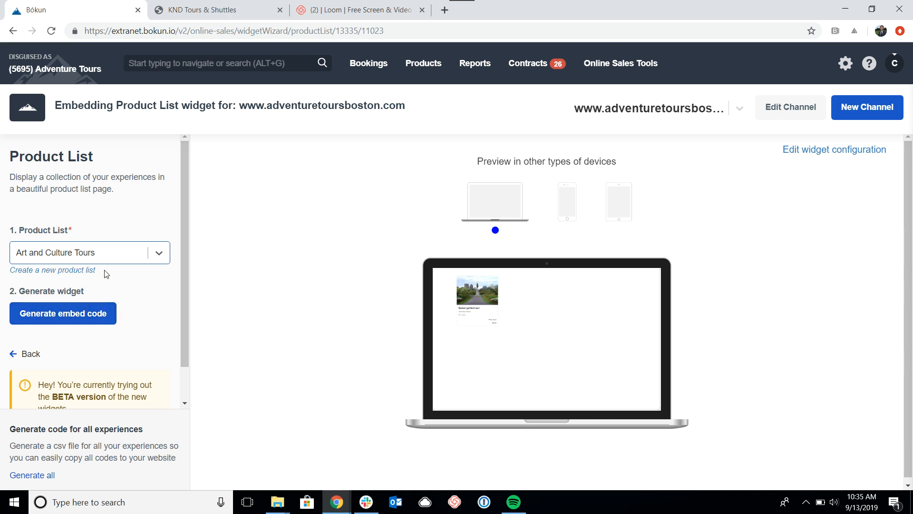
{"action": "mouse_move", "coordinate": [66, 270]}
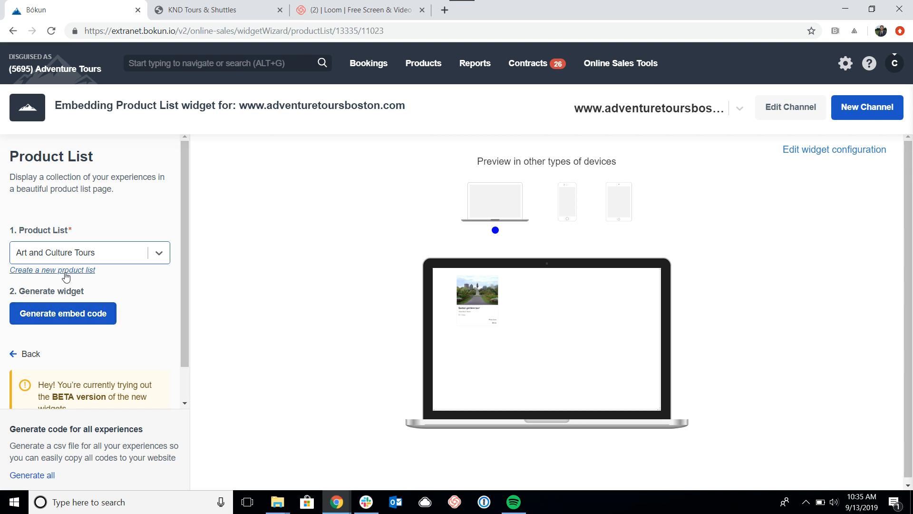
{"action": "left_click", "coordinate": [423, 63]}
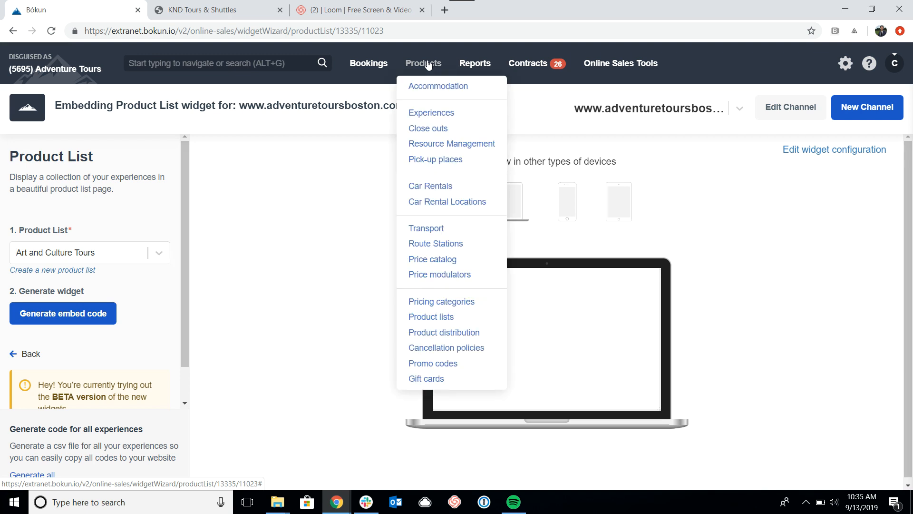
{"action": "mouse_move", "coordinate": [293, 239]}
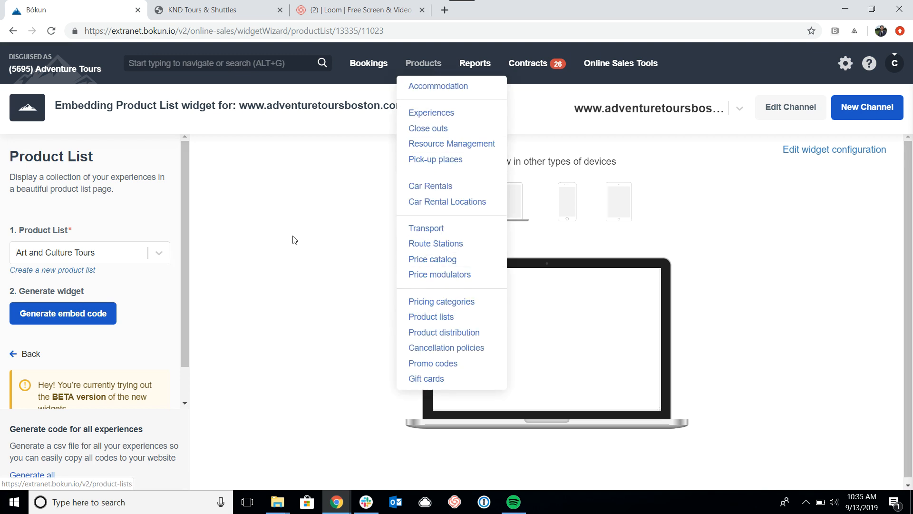
{"action": "left_click", "coordinate": [294, 240]}
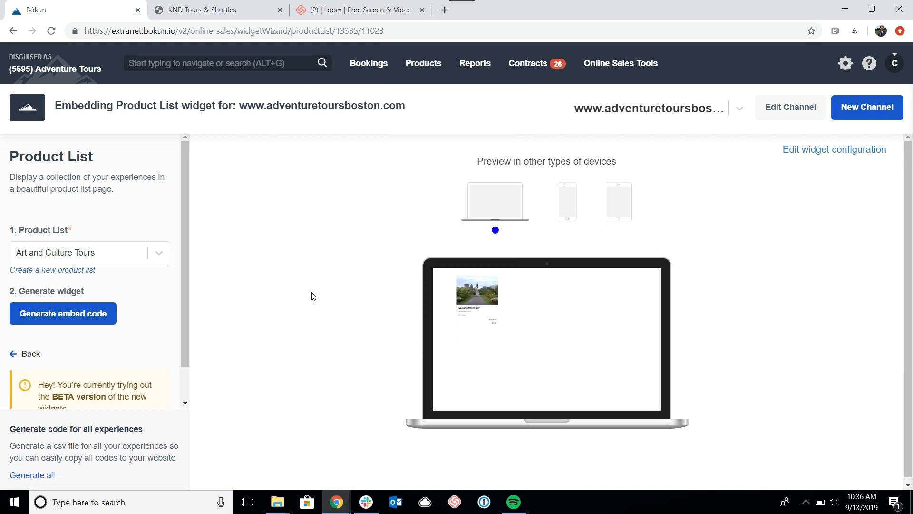
{"action": "mouse_move", "coordinate": [269, 256]}
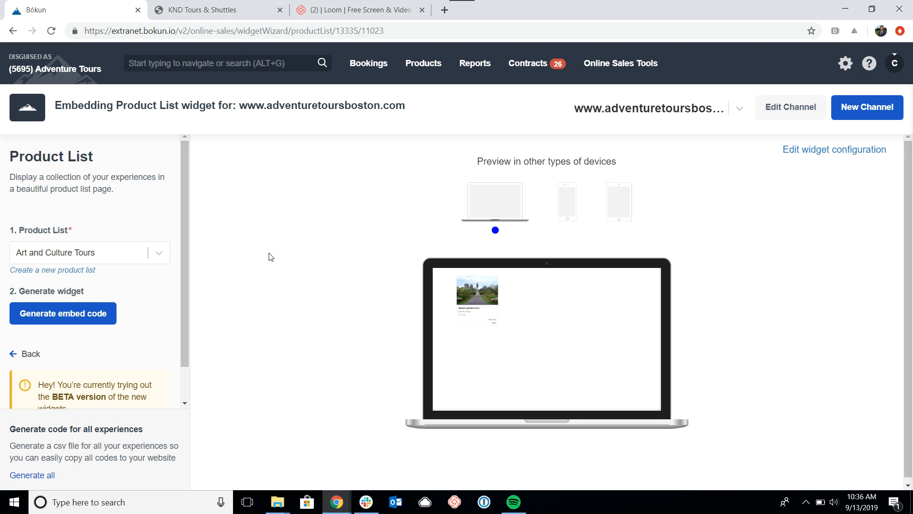
{"action": "mouse_move", "coordinate": [115, 259]}
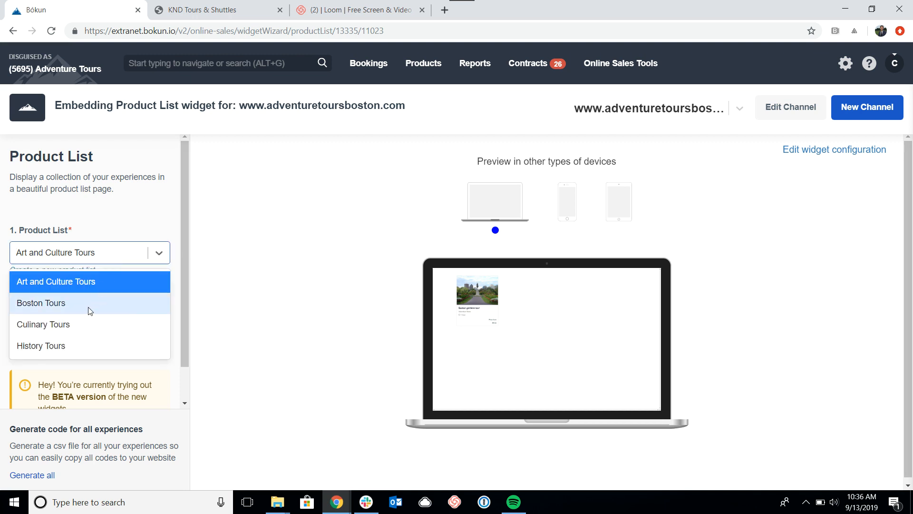
- Switch the widget's product list to Boston Tours and generate the embed code
{"action": "left_click", "coordinate": [41, 303]}
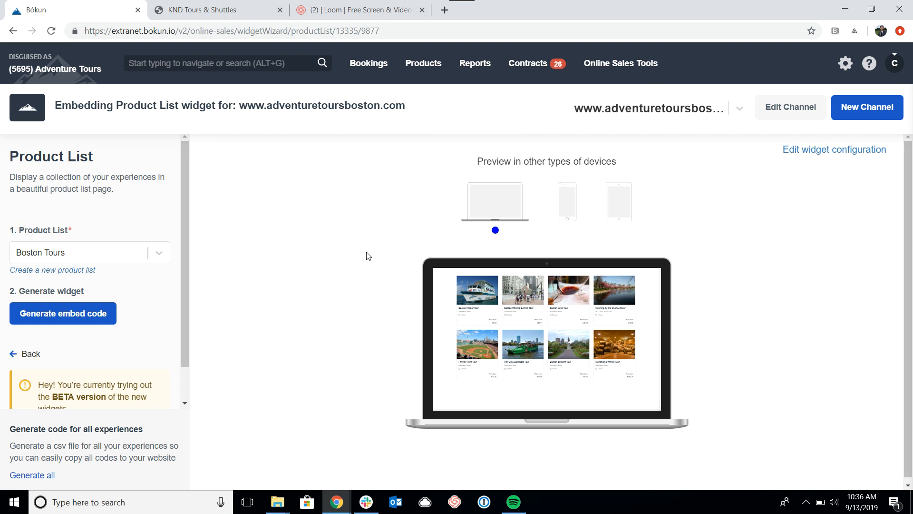
{"action": "mouse_move", "coordinate": [252, 326]}
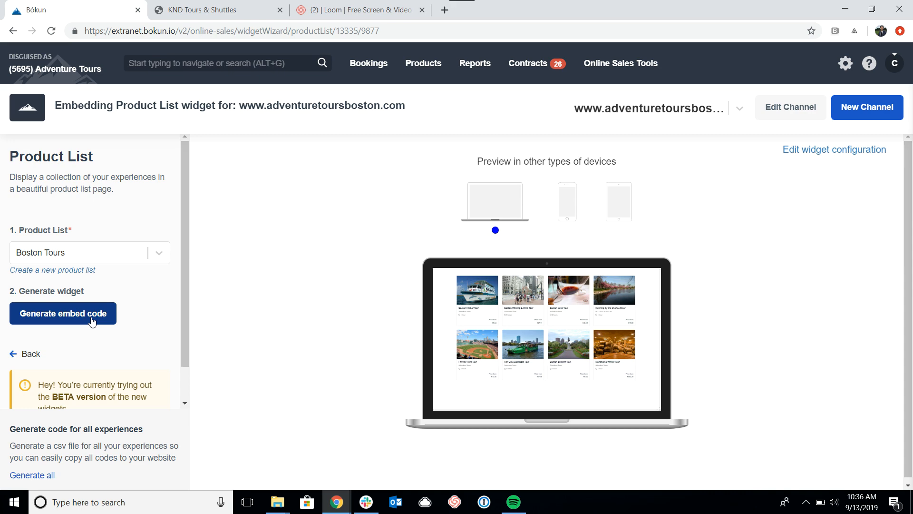
{"action": "left_click", "coordinate": [62, 314]}
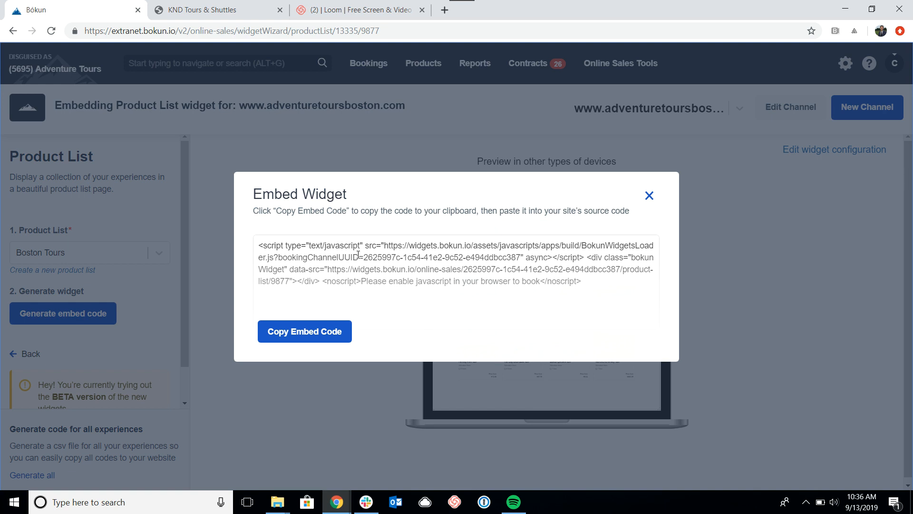
{"action": "mouse_move", "coordinate": [398, 251]}
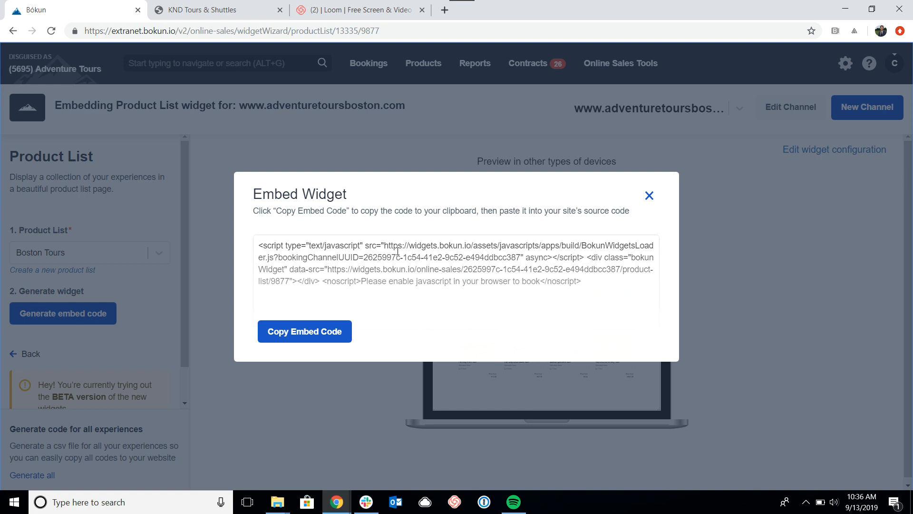
{"action": "mouse_move", "coordinate": [391, 280]}
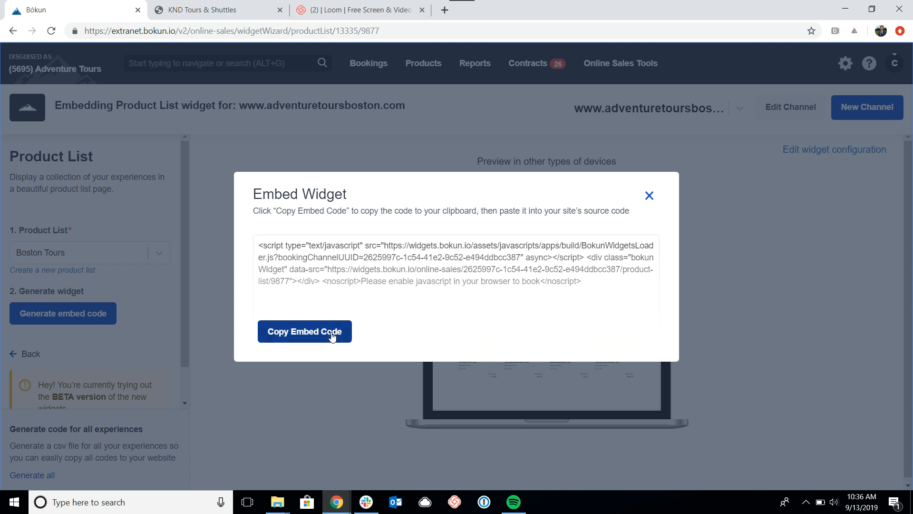
- Copy the Boston Tours widget's embed code to the clipboard
{"action": "left_click", "coordinate": [304, 331]}
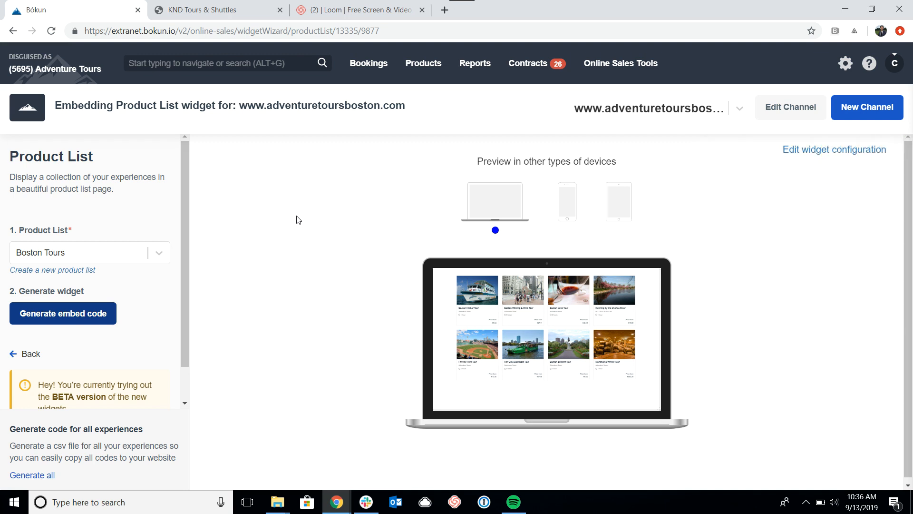
{"action": "mouse_move", "coordinate": [459, 219]}
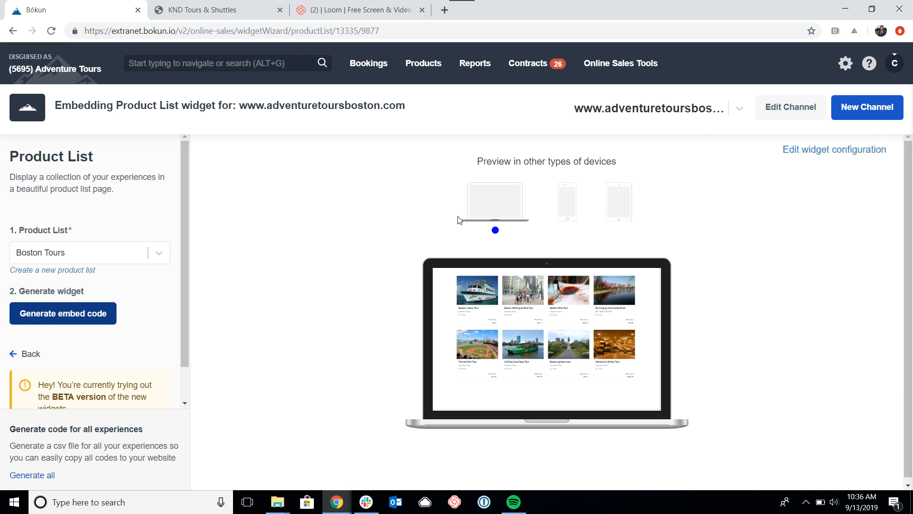
{"action": "mouse_move", "coordinate": [432, 247]}
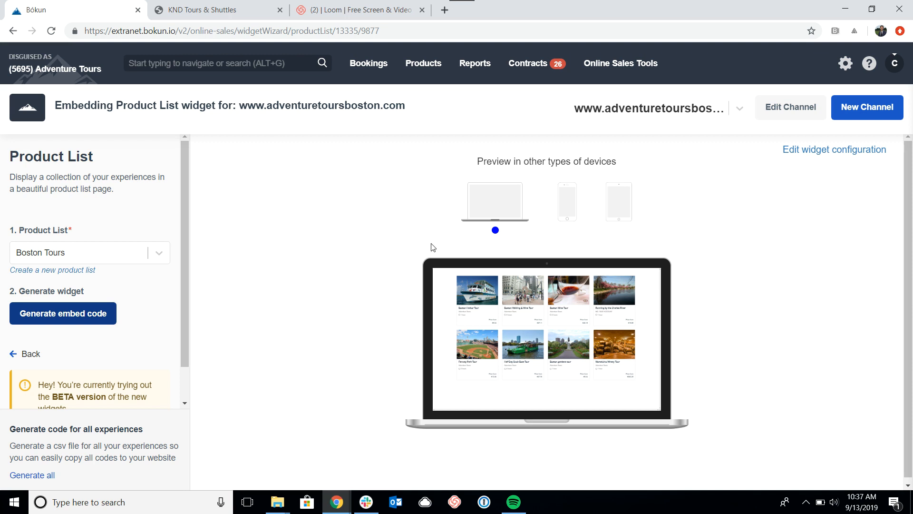
{"action": "mouse_move", "coordinate": [799, 175]}
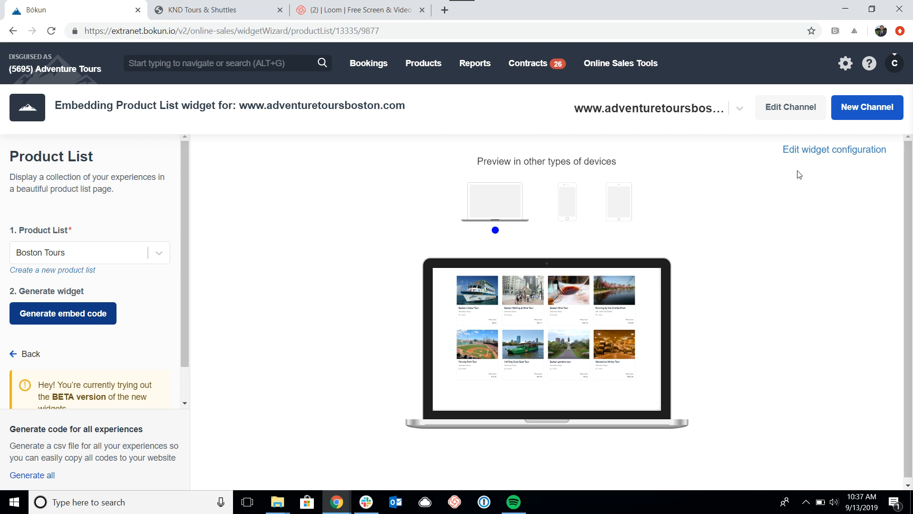
{"action": "mouse_move", "coordinate": [834, 150]}
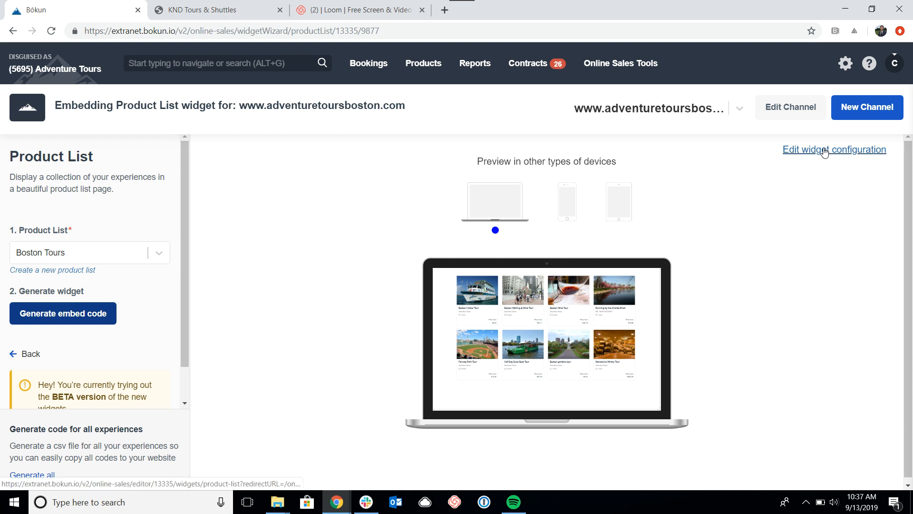
- Open the Product List editor via 'Edit widget configuration' above the preview
{"action": "left_click", "coordinate": [833, 150]}
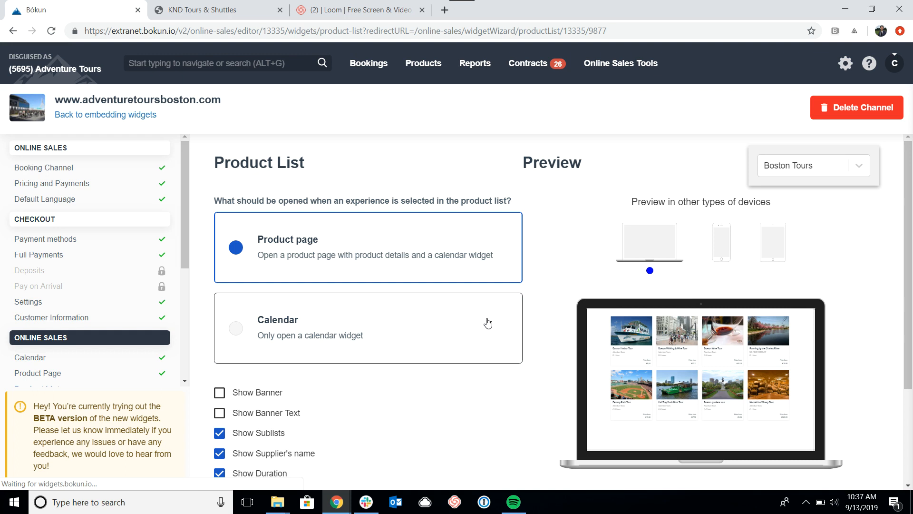
{"action": "mouse_move", "coordinate": [633, 252]}
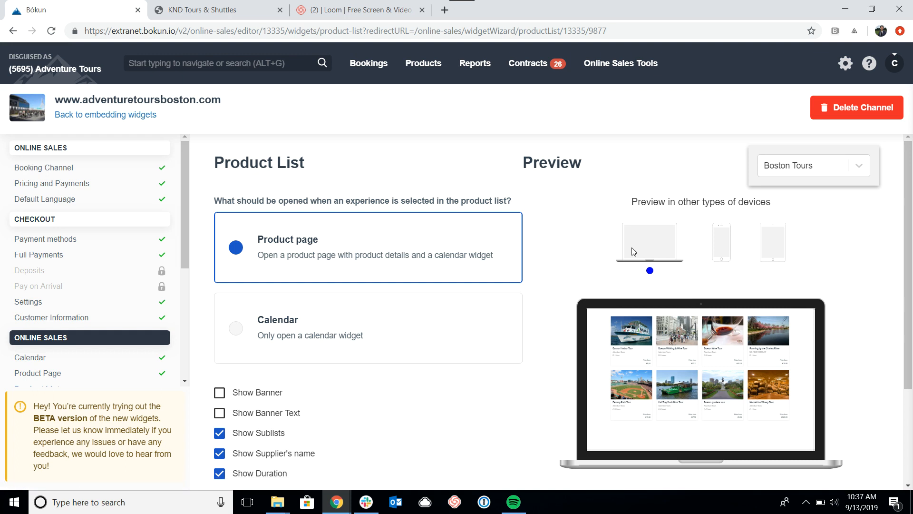
{"action": "mouse_move", "coordinate": [796, 361]}
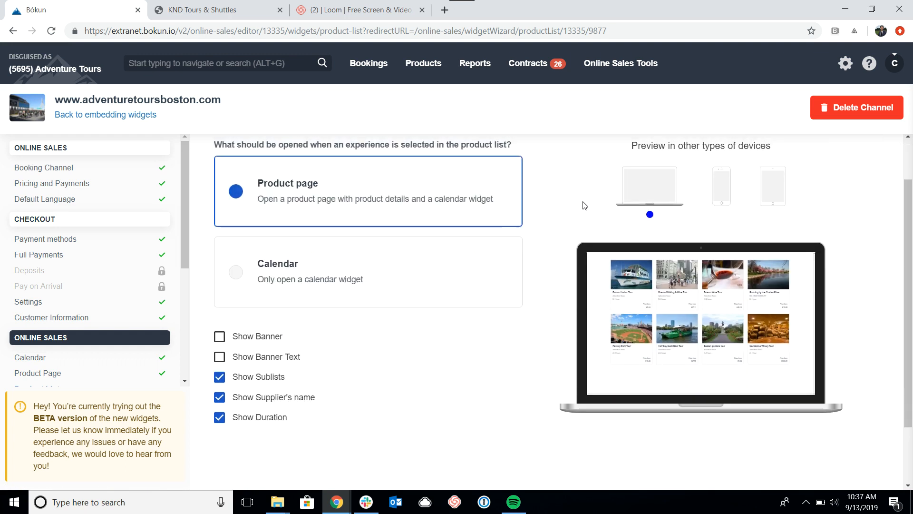
{"action": "scroll", "scroll_direction": "up", "scroll_amount": 3}
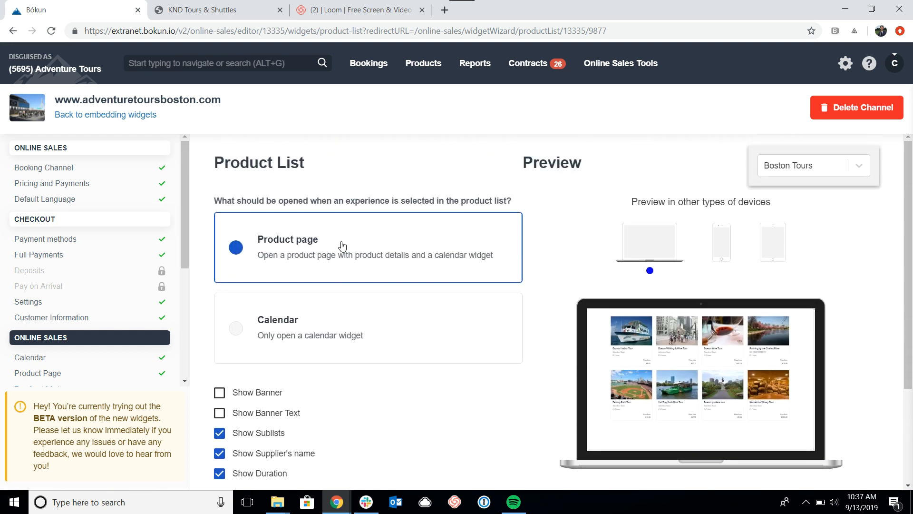
{"action": "mouse_move", "coordinate": [432, 259]}
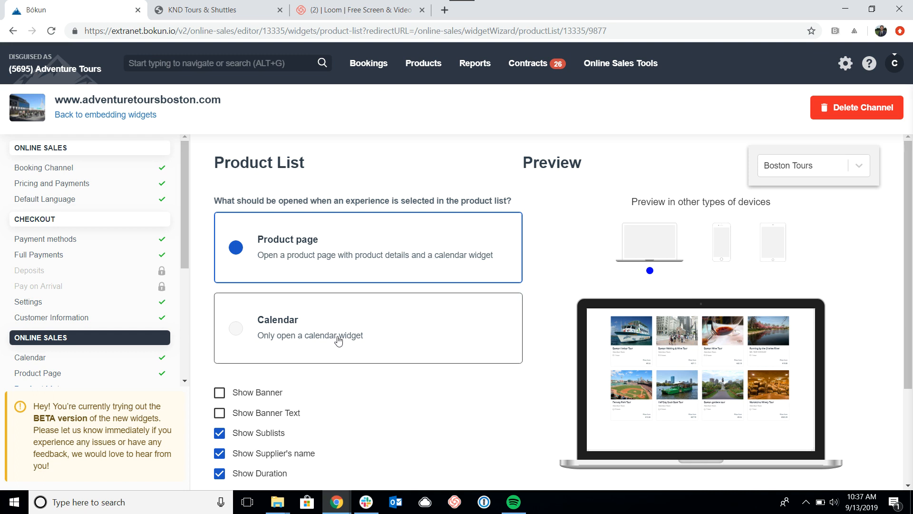
{"action": "mouse_move", "coordinate": [269, 228]}
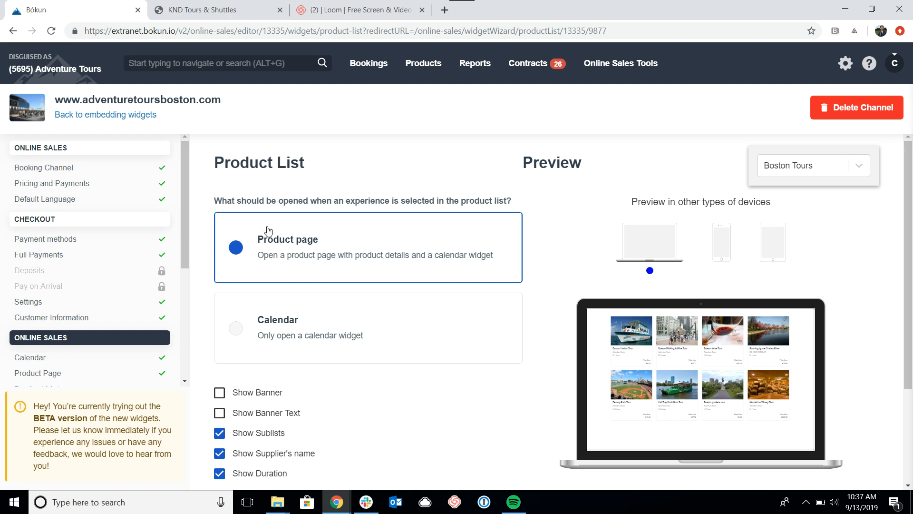
{"action": "mouse_move", "coordinate": [266, 309]}
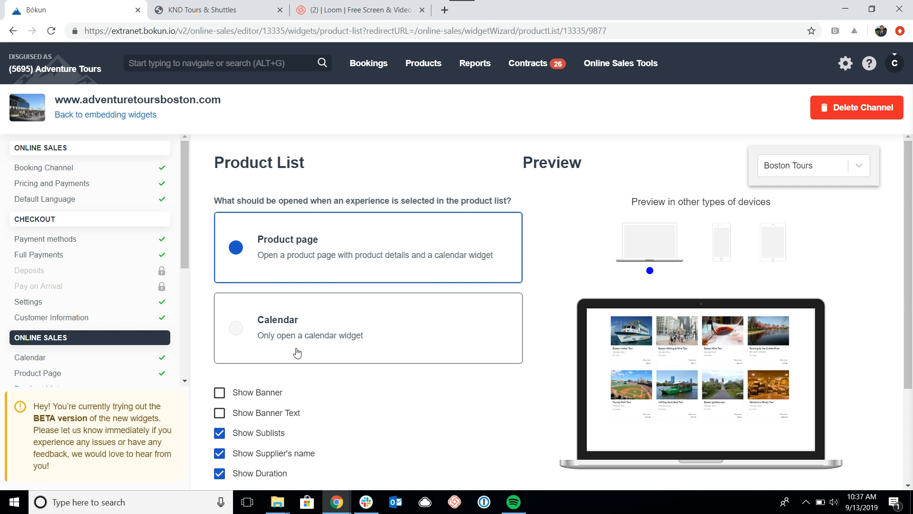
{"action": "mouse_move", "coordinate": [279, 301]}
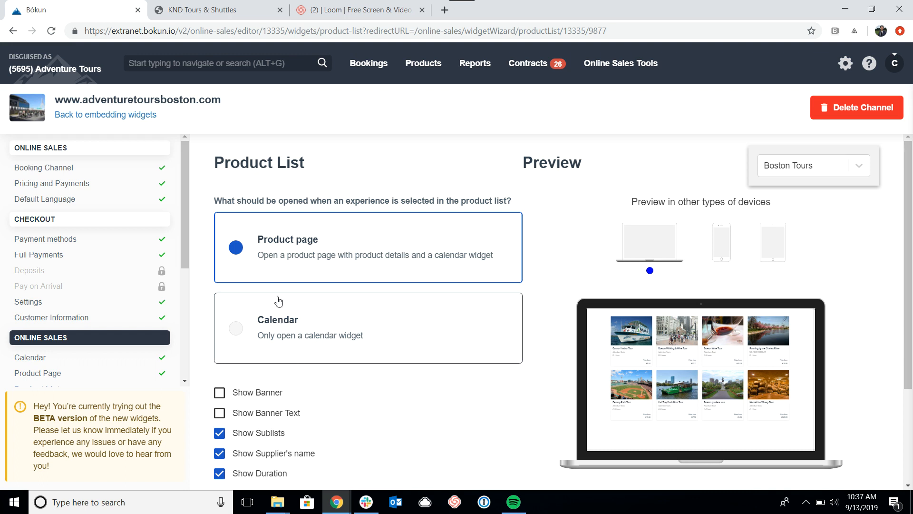
{"action": "mouse_move", "coordinate": [290, 267]}
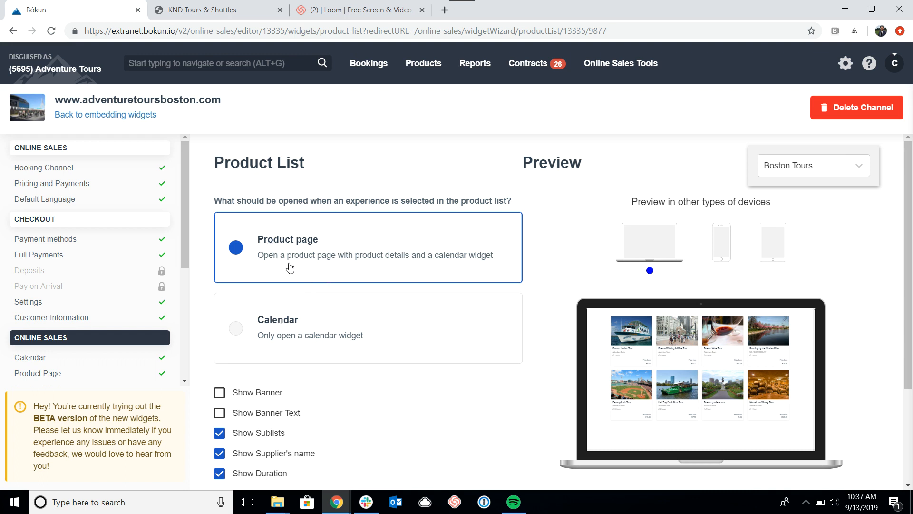
{"action": "mouse_move", "coordinate": [294, 260]}
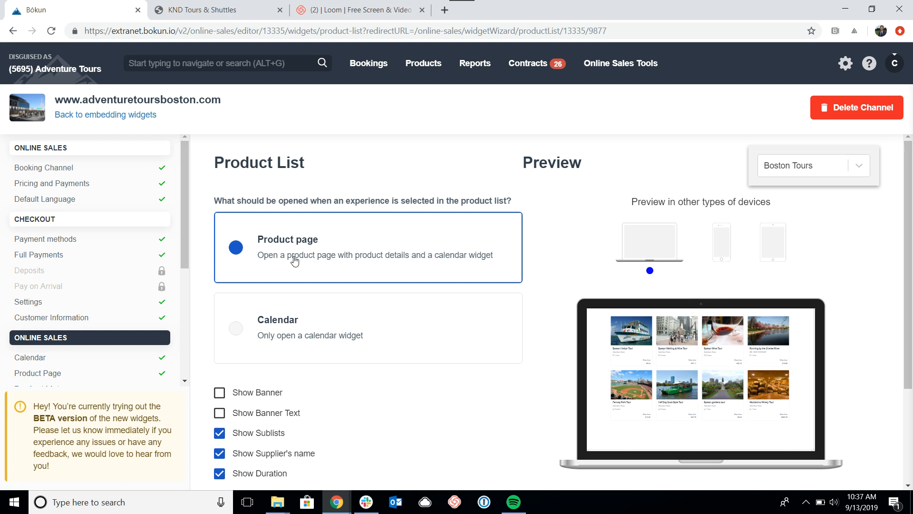
{"action": "mouse_move", "coordinate": [372, 233]}
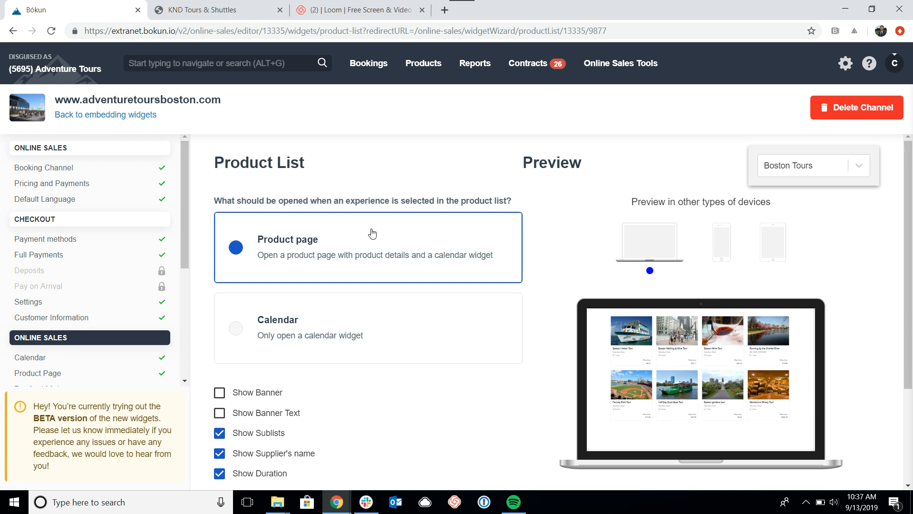
{"action": "mouse_move", "coordinate": [261, 246]}
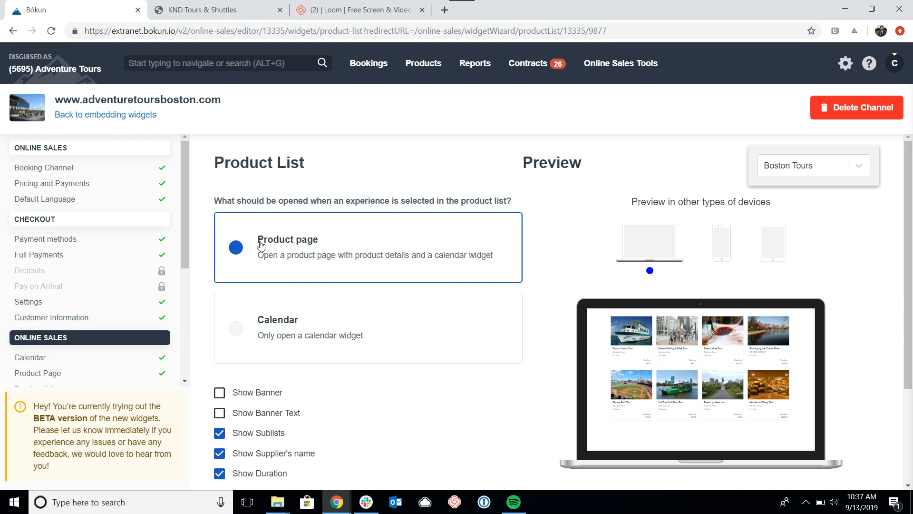
{"action": "mouse_move", "coordinate": [293, 272]}
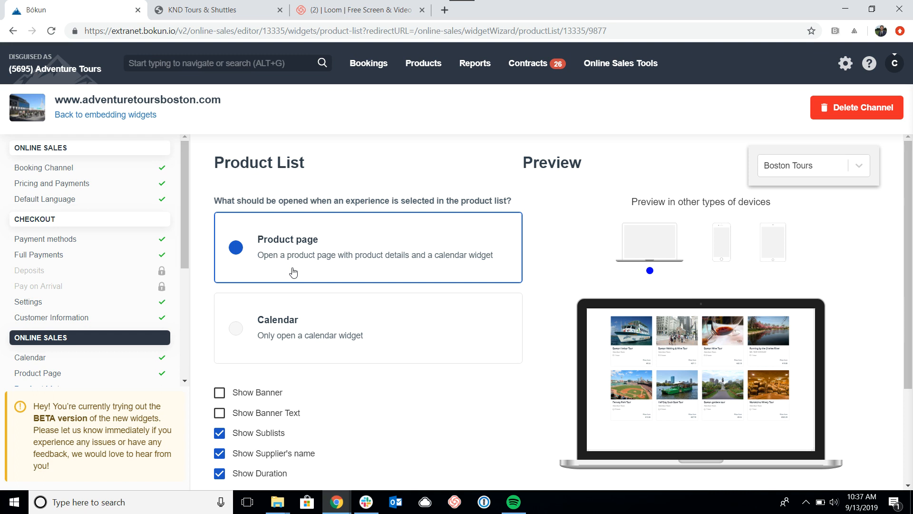
{"action": "mouse_move", "coordinate": [270, 266]}
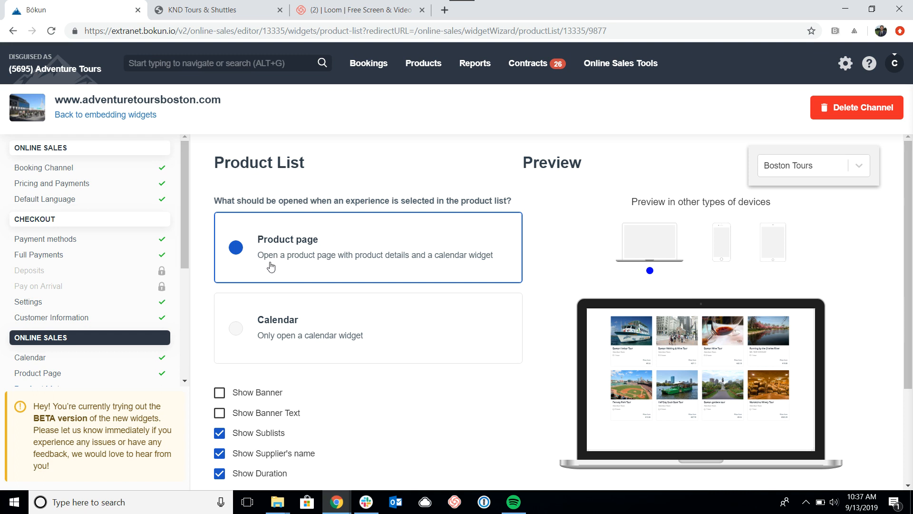
{"action": "scroll", "scroll_direction": "down", "scroll_amount": 3}
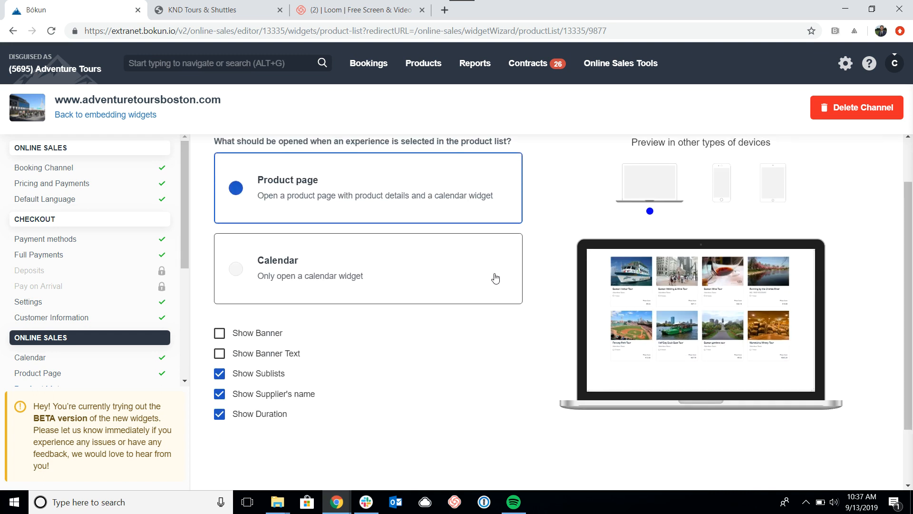
{"action": "mouse_move", "coordinate": [278, 366]}
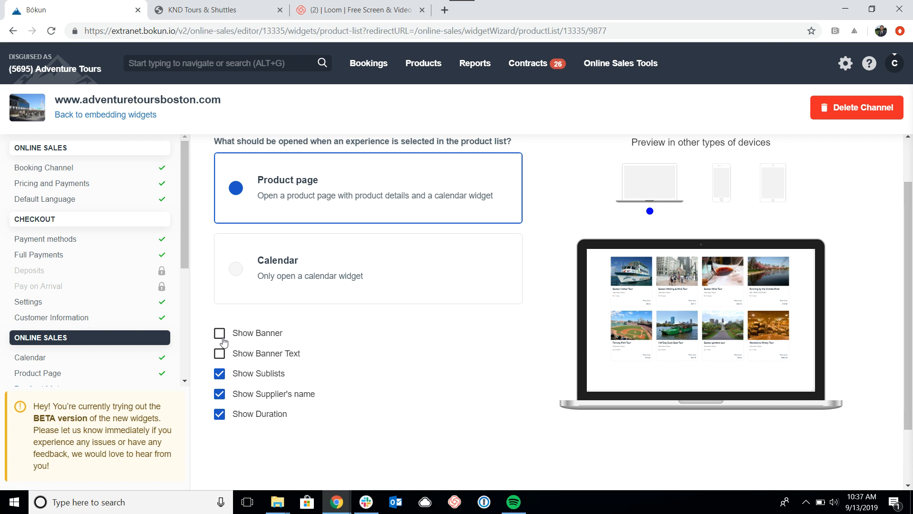
{"action": "left_click", "coordinate": [219, 333]}
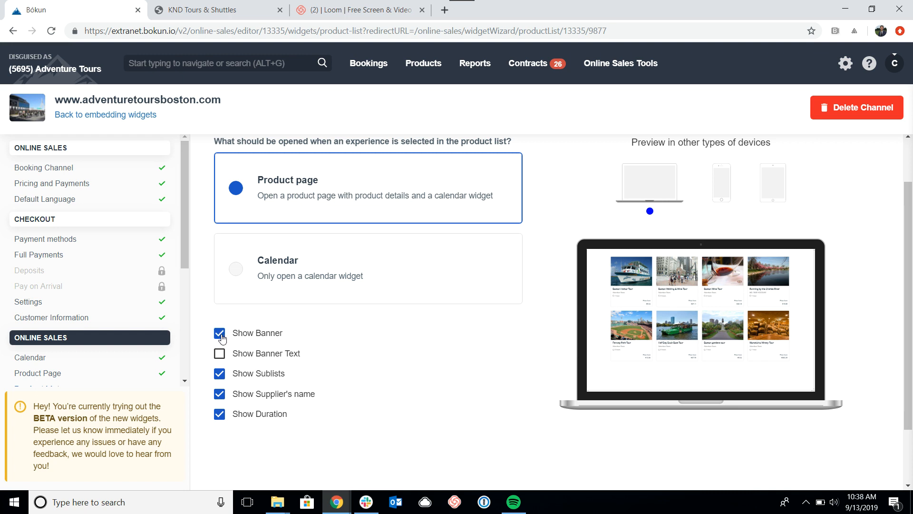
{"action": "left_click", "coordinate": [220, 332]}
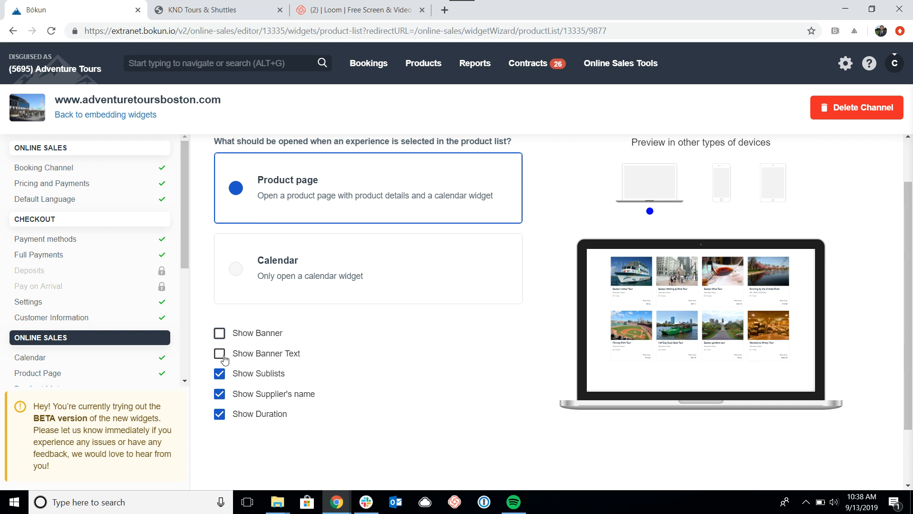
{"action": "left_click", "coordinate": [220, 353]}
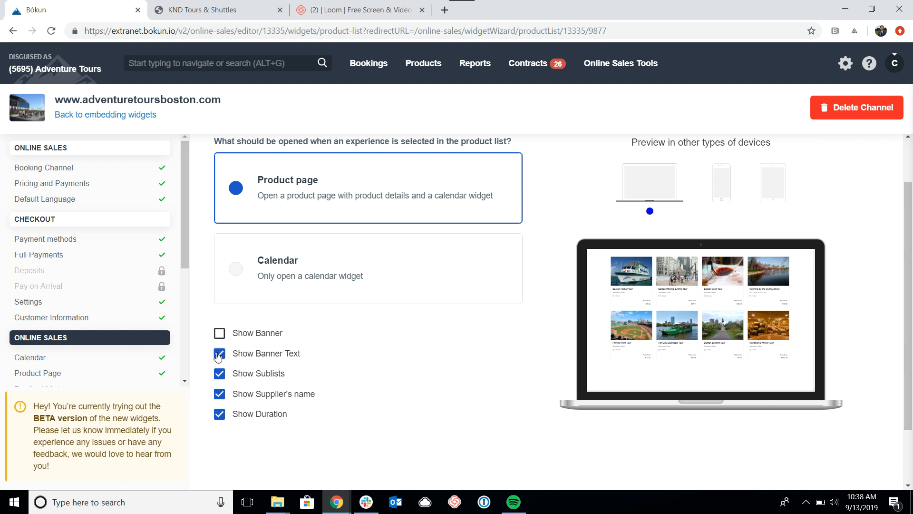
{"action": "left_click", "coordinate": [219, 354]}
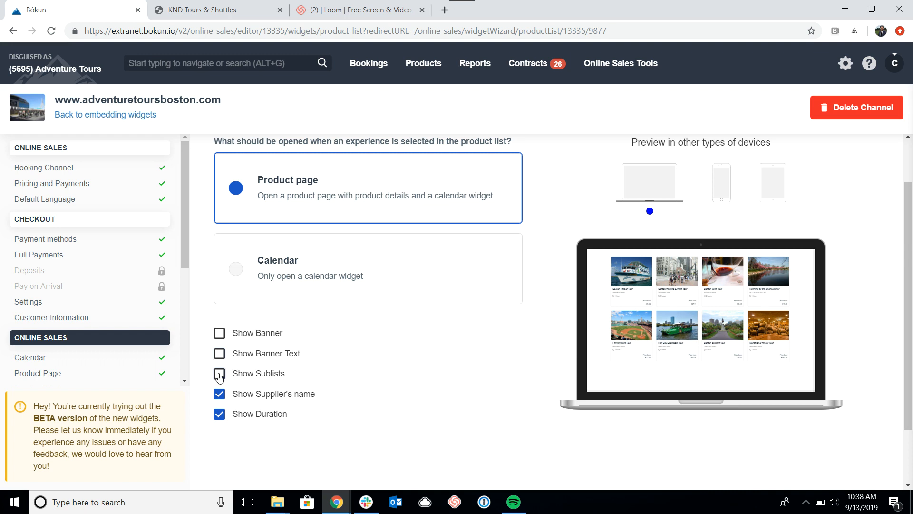
{"action": "left_click", "coordinate": [219, 373]}
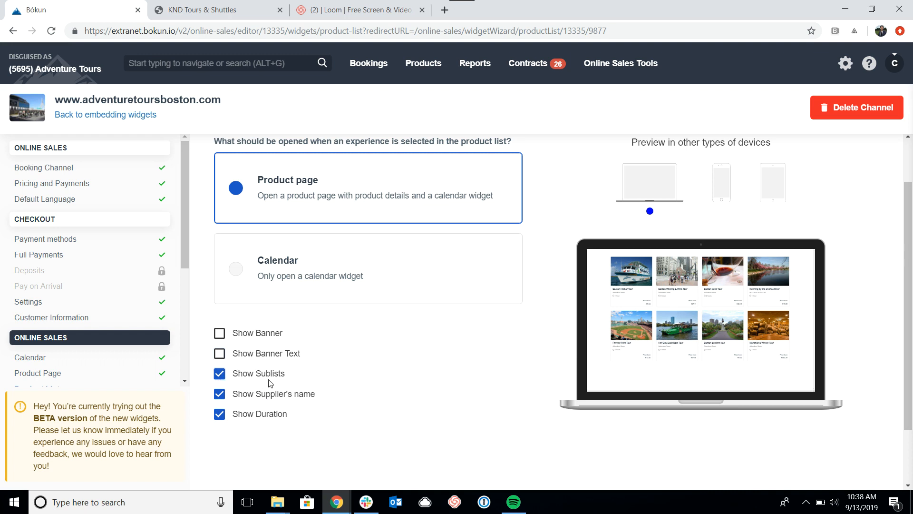
{"action": "mouse_move", "coordinate": [252, 381]}
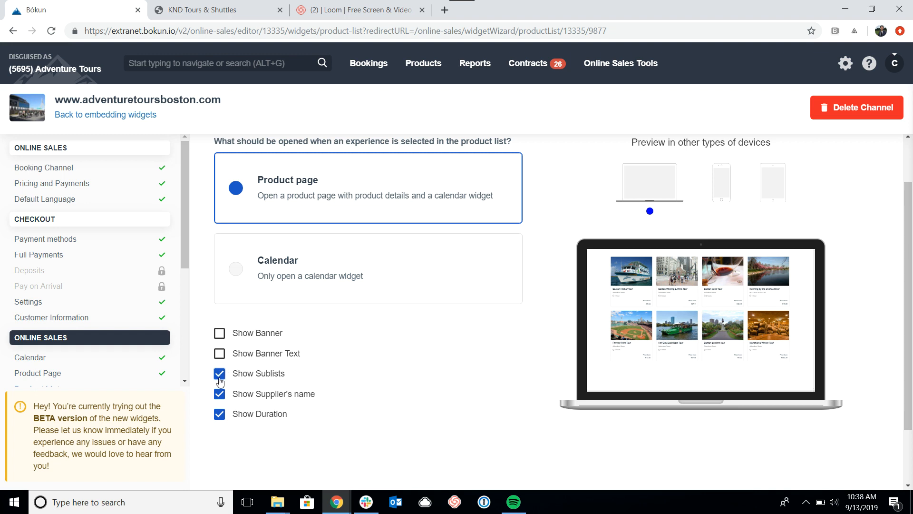
{"action": "mouse_move", "coordinate": [220, 396]}
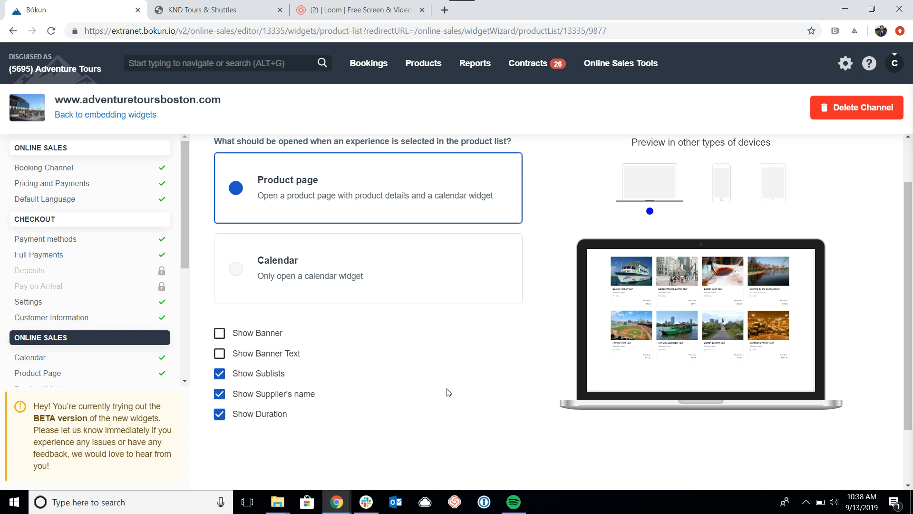
{"action": "scroll", "scroll_direction": "up", "scroll_amount": 3}
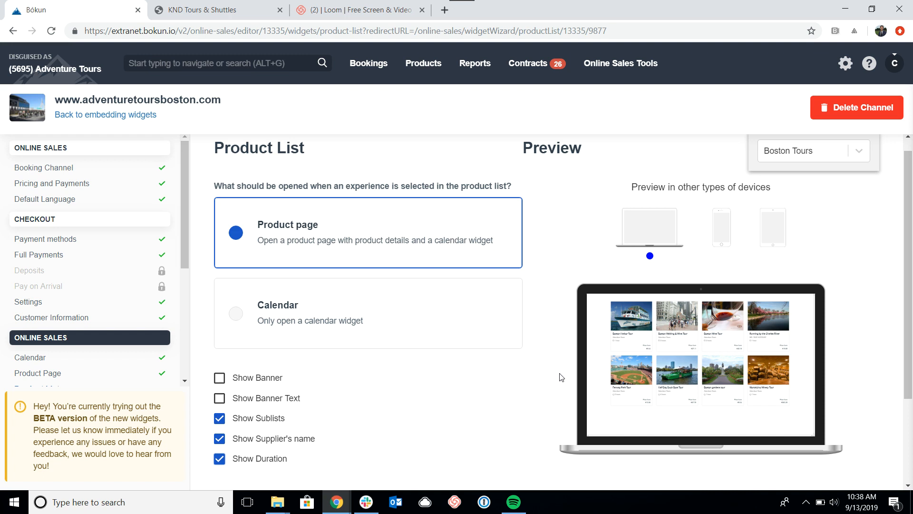
{"action": "scroll", "scroll_direction": "down", "scroll_amount": 3}
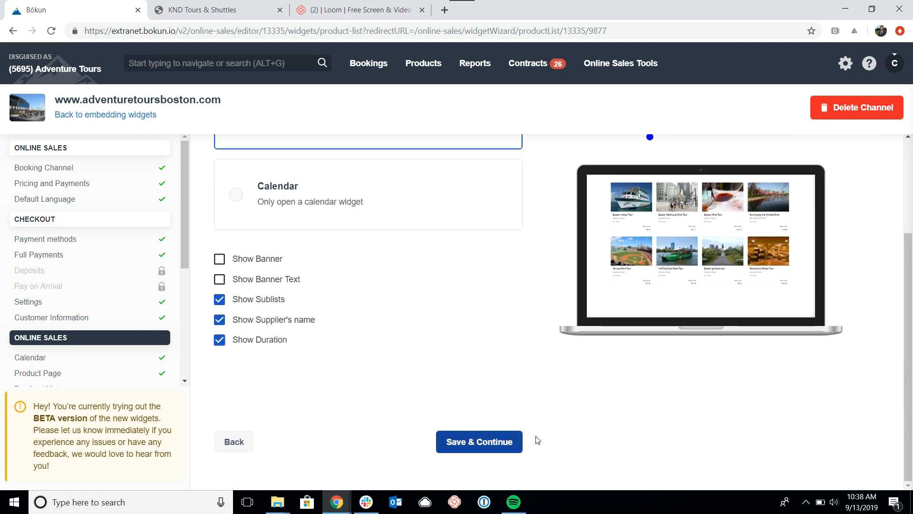
{"action": "mouse_move", "coordinate": [470, 341]}
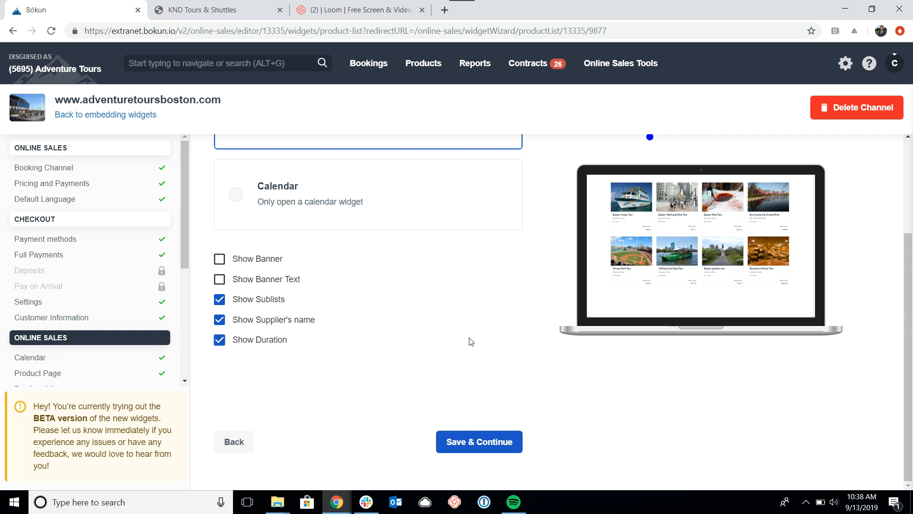
{"action": "mouse_move", "coordinate": [465, 355]}
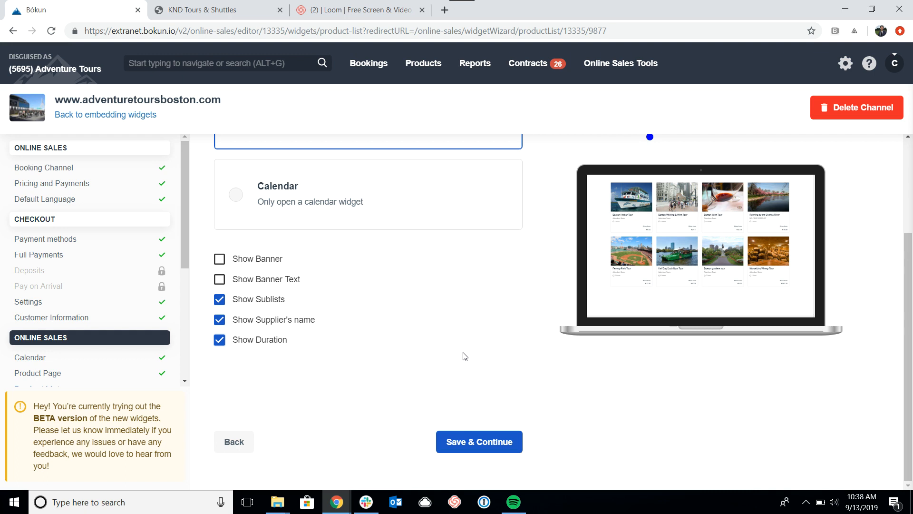